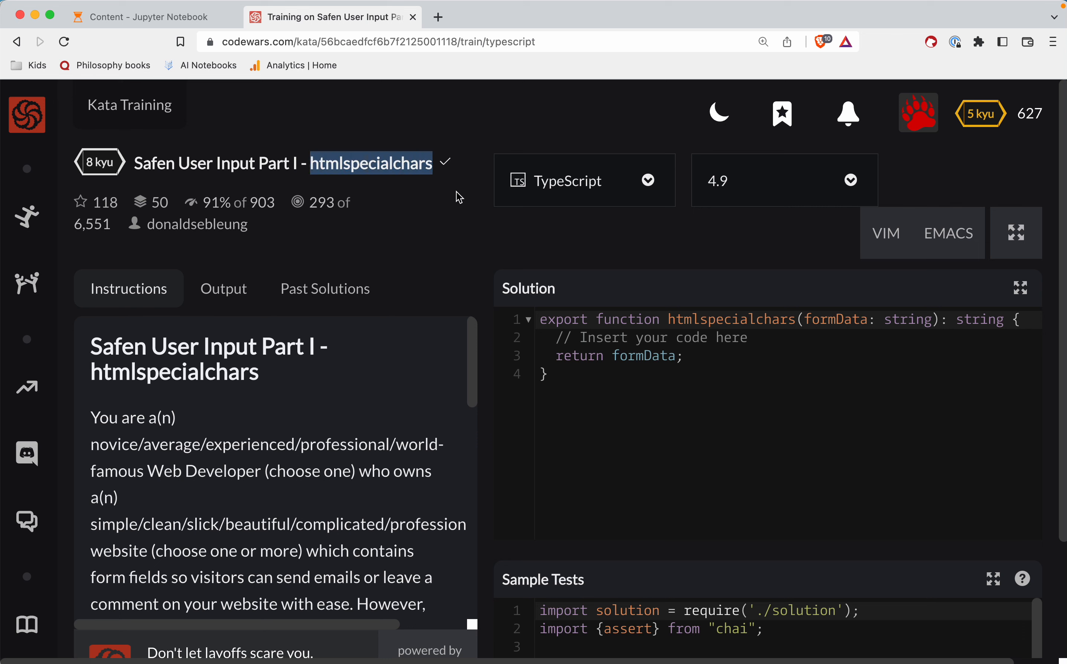
{"action": "mouse_move", "coordinate": [438, 253]}
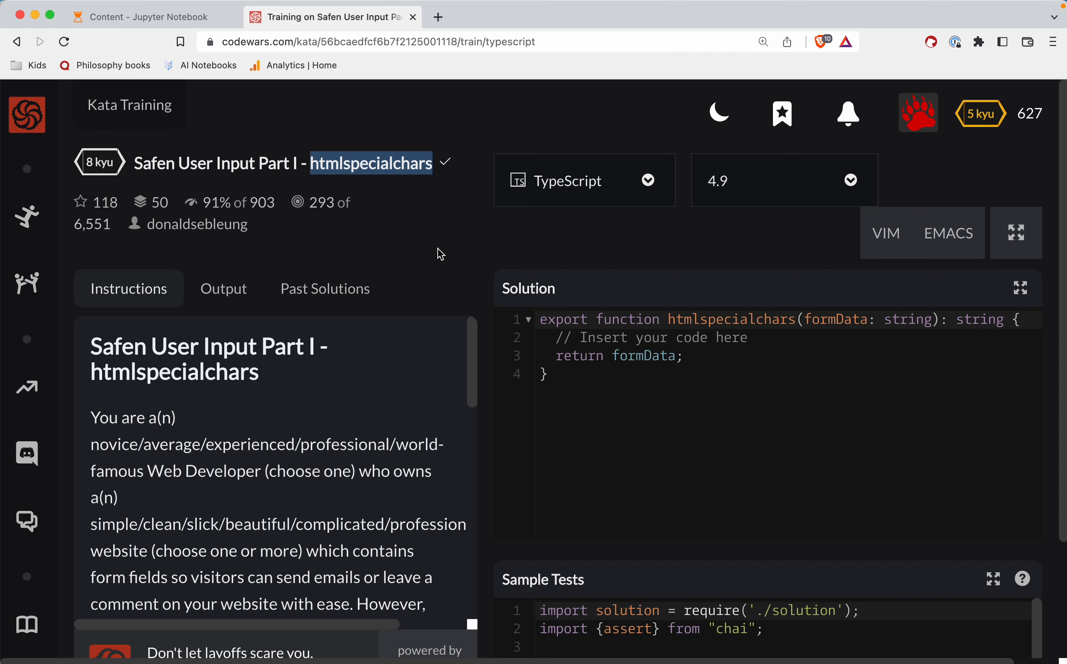
Step: Scroll the Instructions panel down to the Mission list of <, >, ", & entity conversions
{"action": "scroll", "scroll_direction": "down", "scroll_amount": 3}
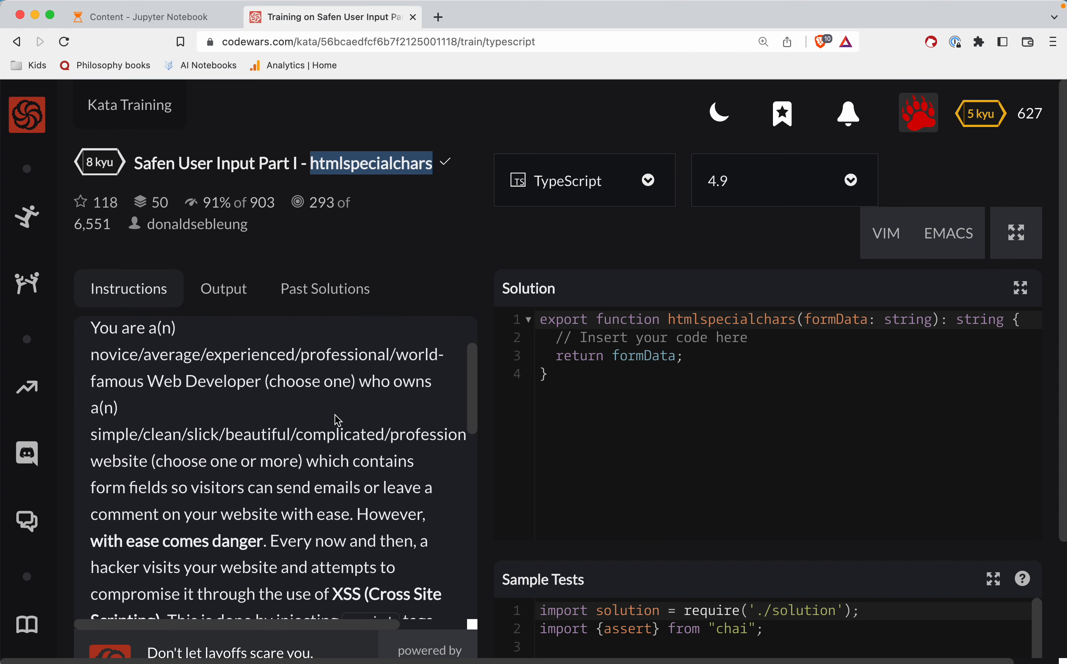
{"action": "mouse_move", "coordinate": [257, 363]}
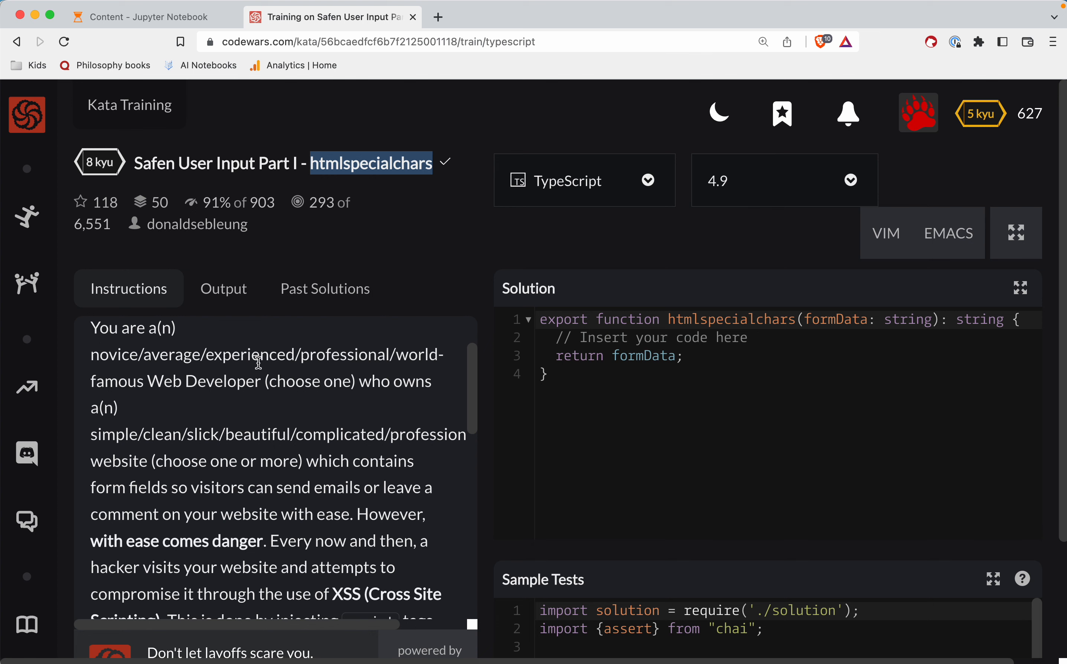
{"action": "scroll", "scroll_direction": "down", "scroll_amount": 3}
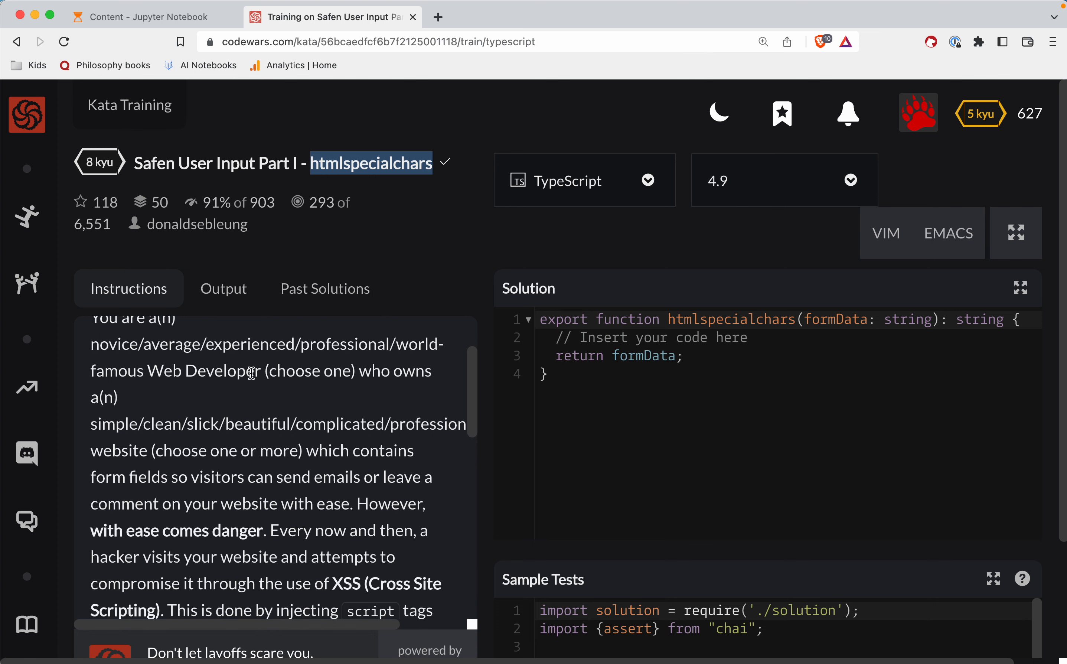
{"action": "scroll", "scroll_direction": "down", "scroll_amount": 3}
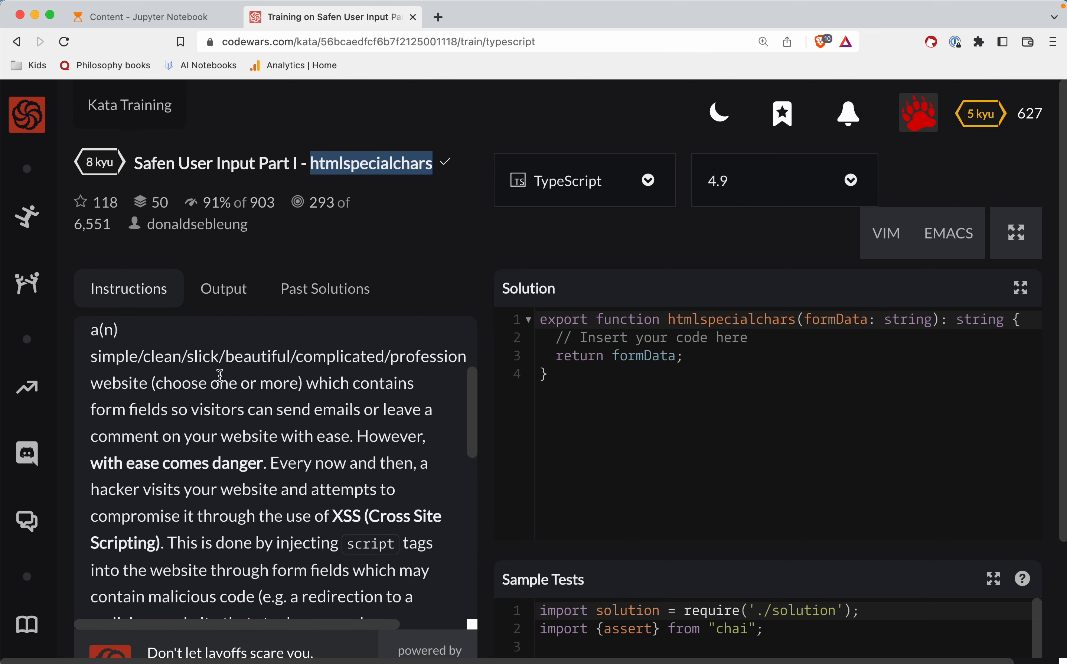
{"action": "scroll", "scroll_direction": "down", "scroll_amount": 3}
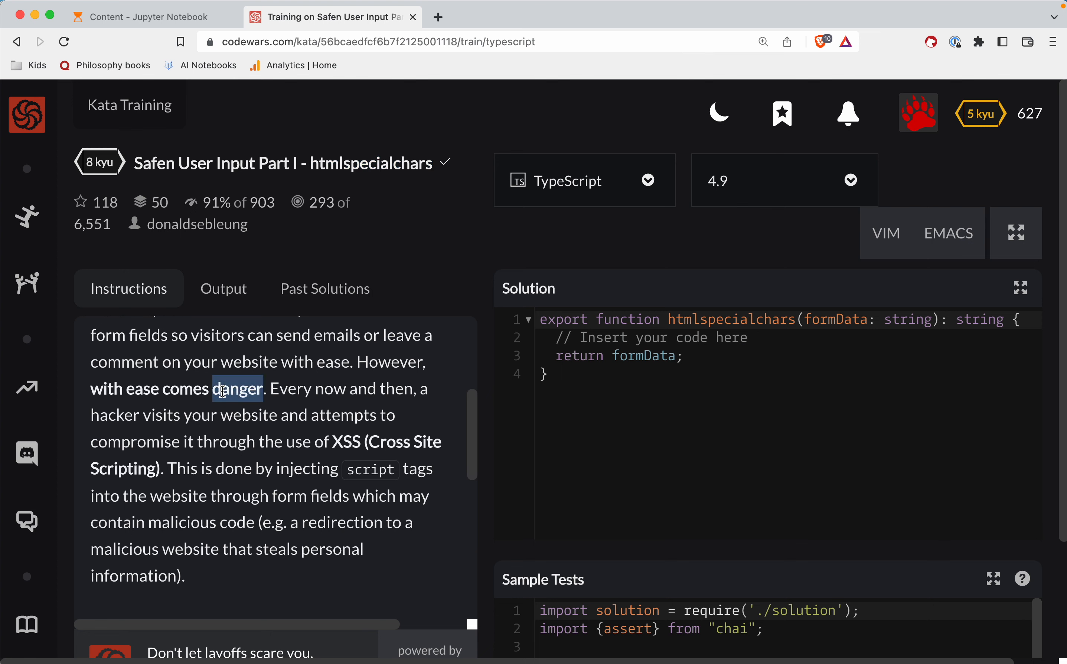
{"action": "scroll", "scroll_direction": "down", "scroll_amount": 3}
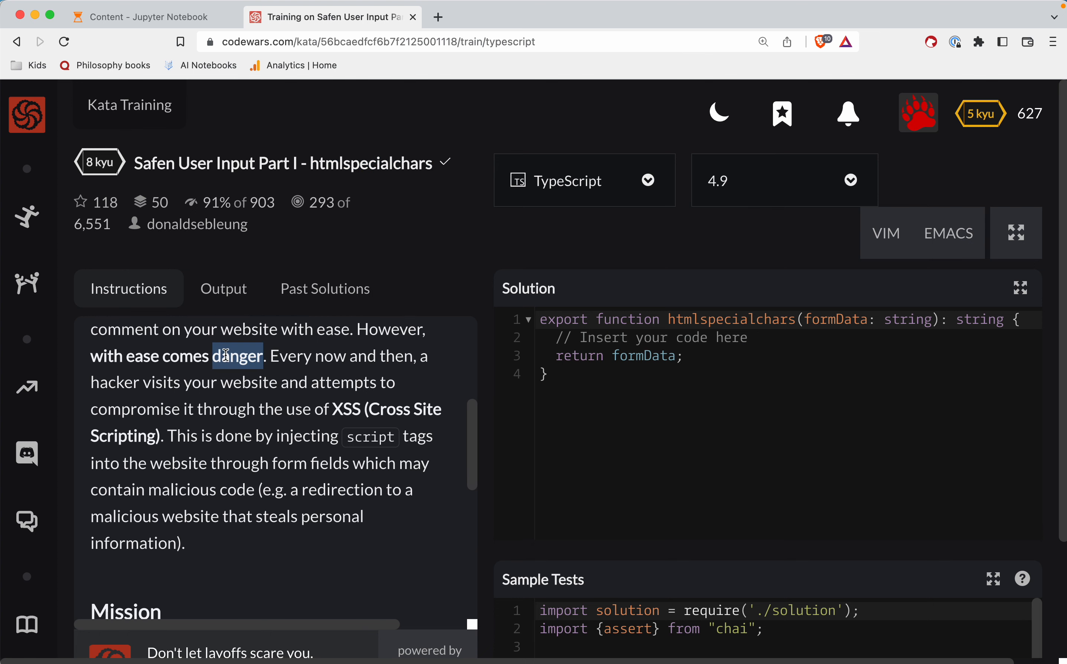
{"action": "scroll", "scroll_direction": "down", "scroll_amount": 3}
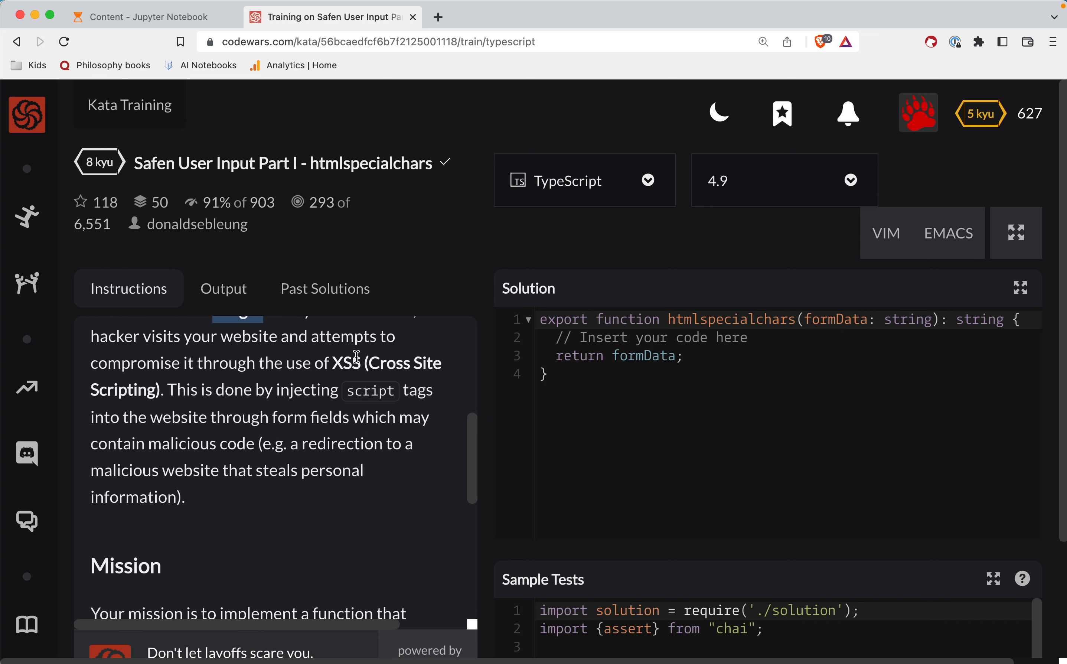
{"action": "scroll", "scroll_direction": "down", "scroll_amount": 3}
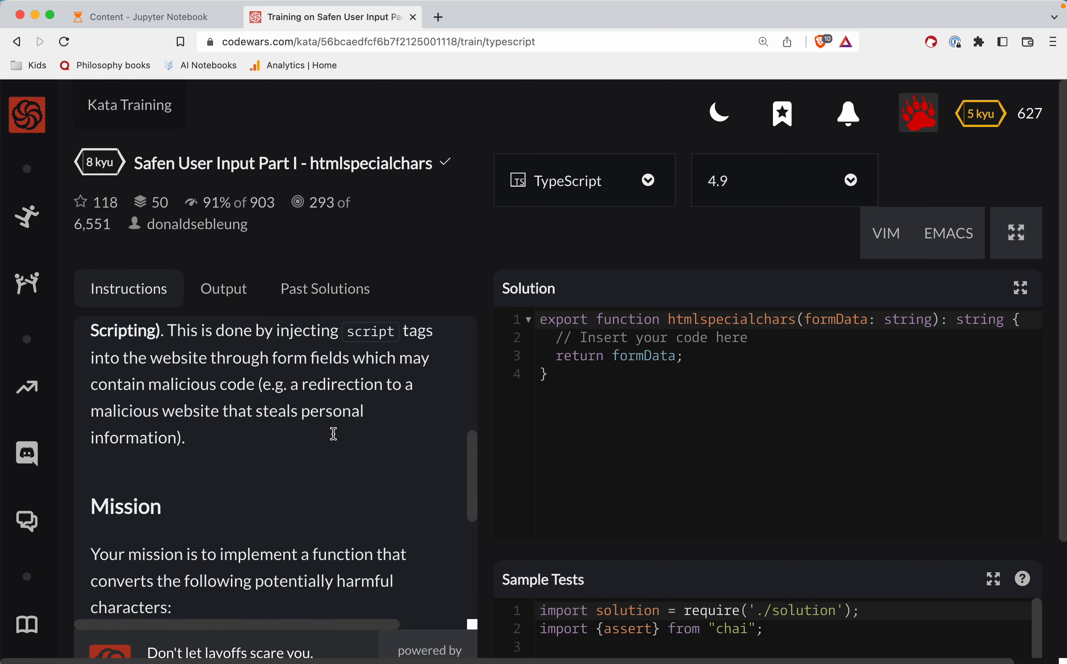
{"action": "scroll", "scroll_direction": "down", "scroll_amount": 3}
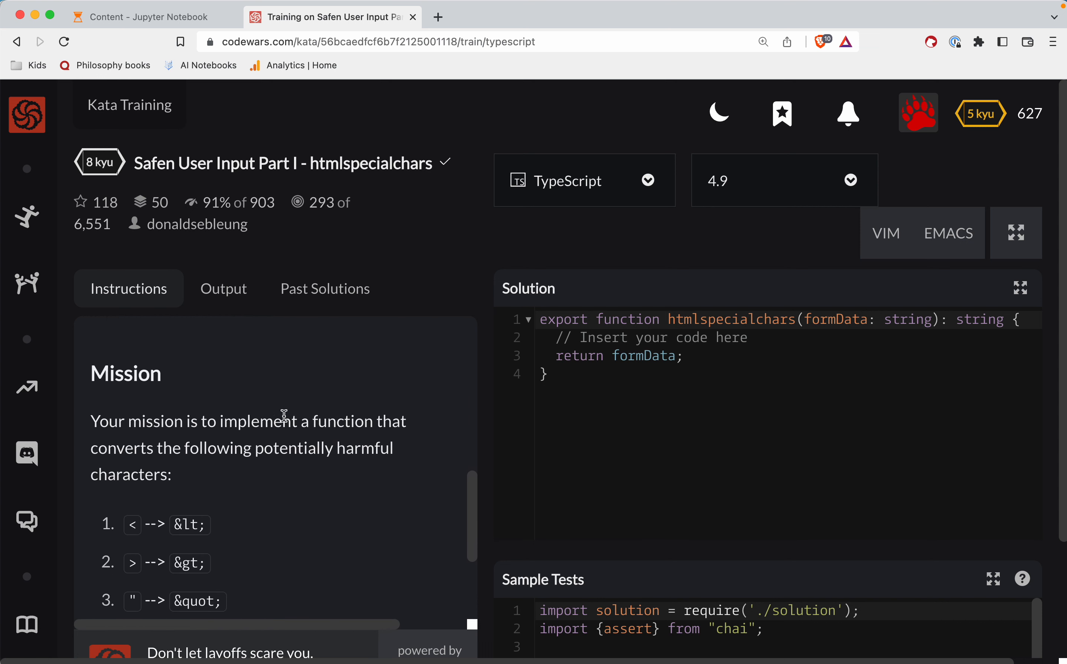
{"action": "scroll", "scroll_direction": "down", "scroll_amount": 3}
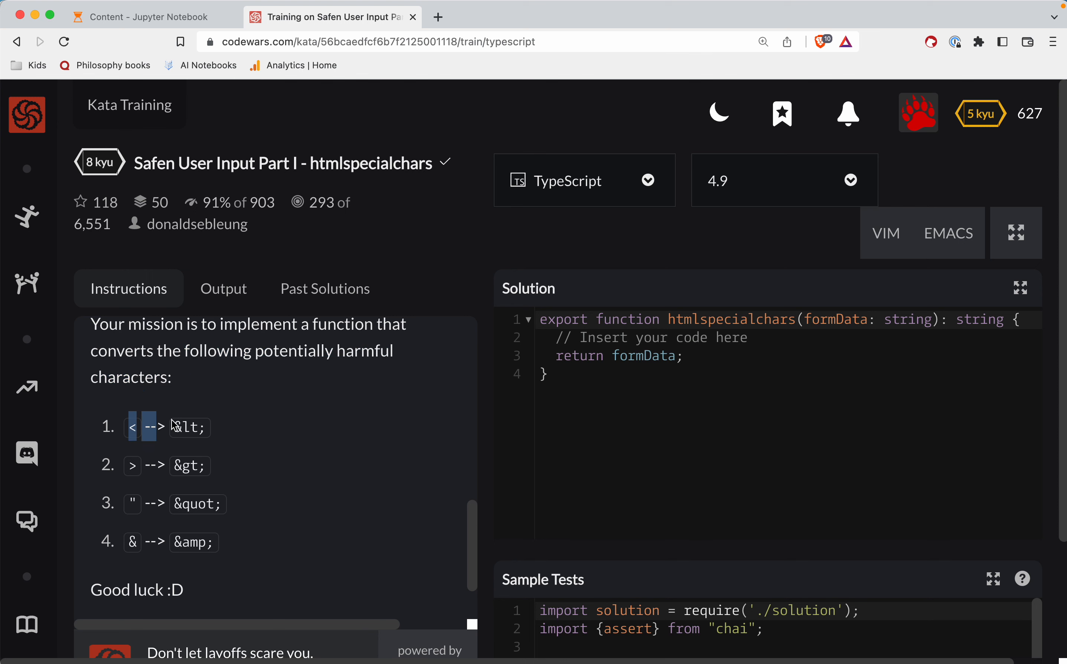
{"action": "scroll", "scroll_direction": "down", "scroll_amount": 3}
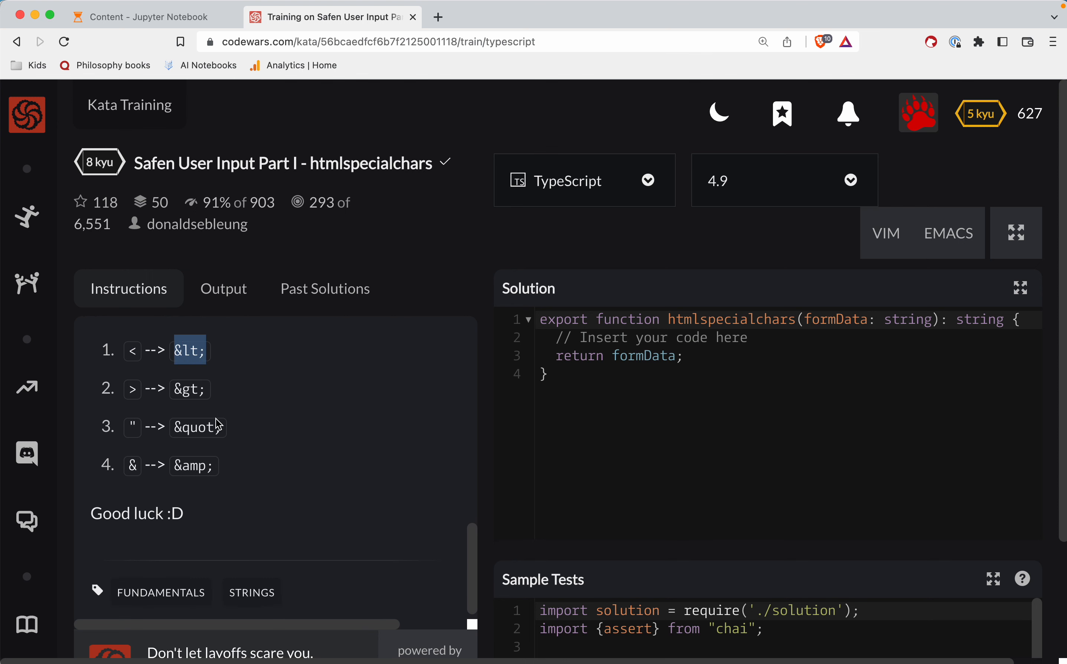
Step: Scroll to the sample test strictEqual assertions with the escaped <h2>Hello World</h2> output
{"action": "scroll", "scroll_direction": "down", "scroll_amount": 3}
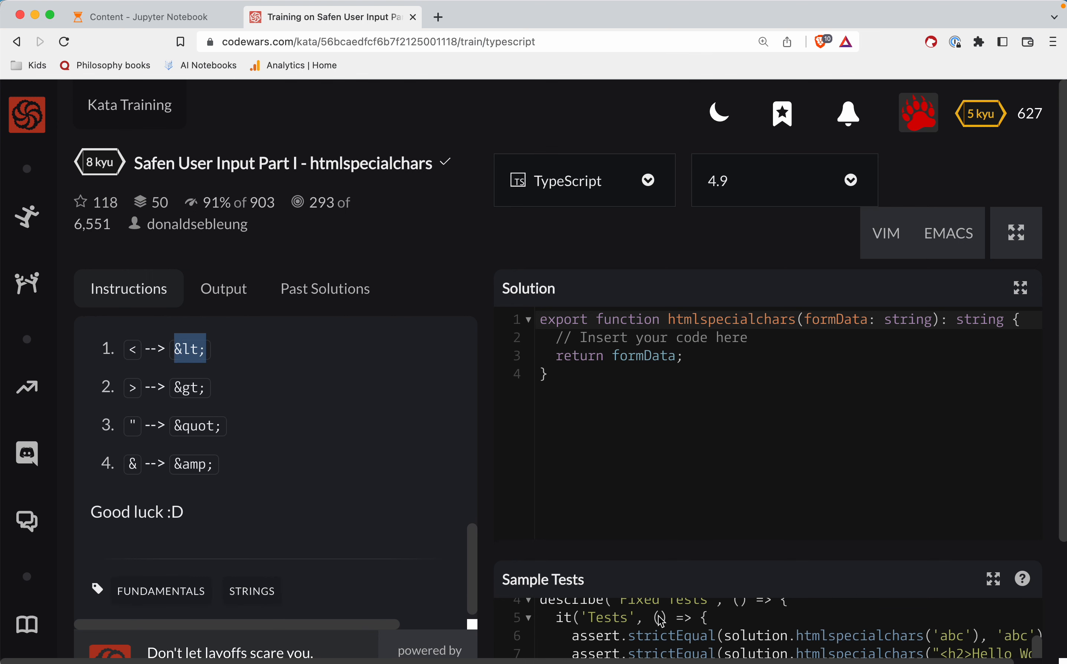
{"action": "scroll", "scroll_direction": "down", "scroll_amount": 3}
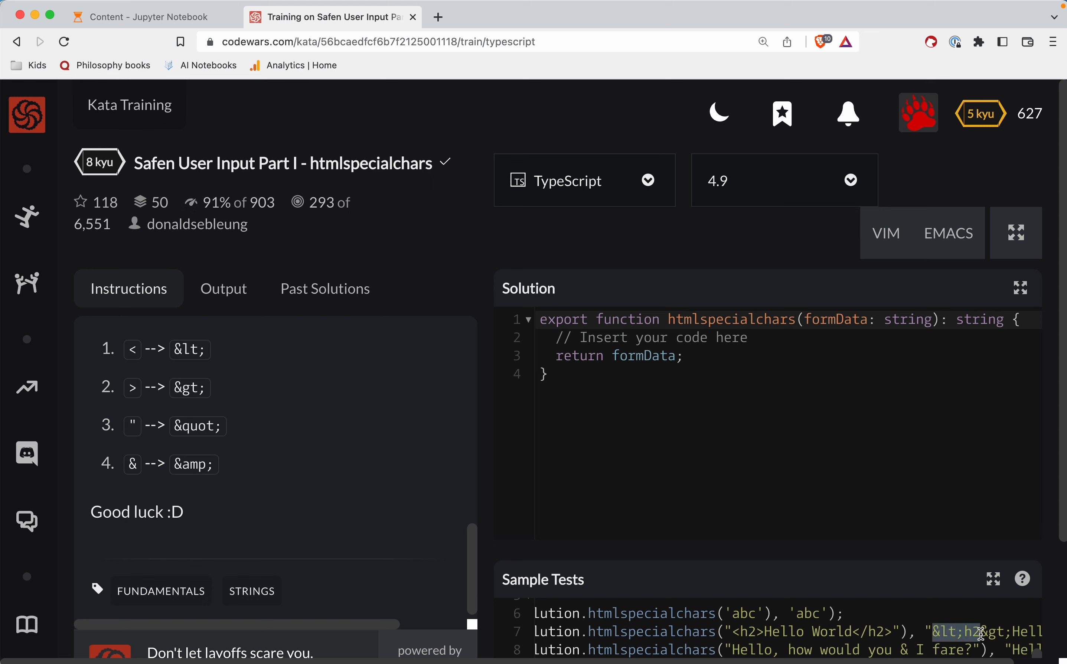
{"action": "mouse_move", "coordinate": [143, 368]}
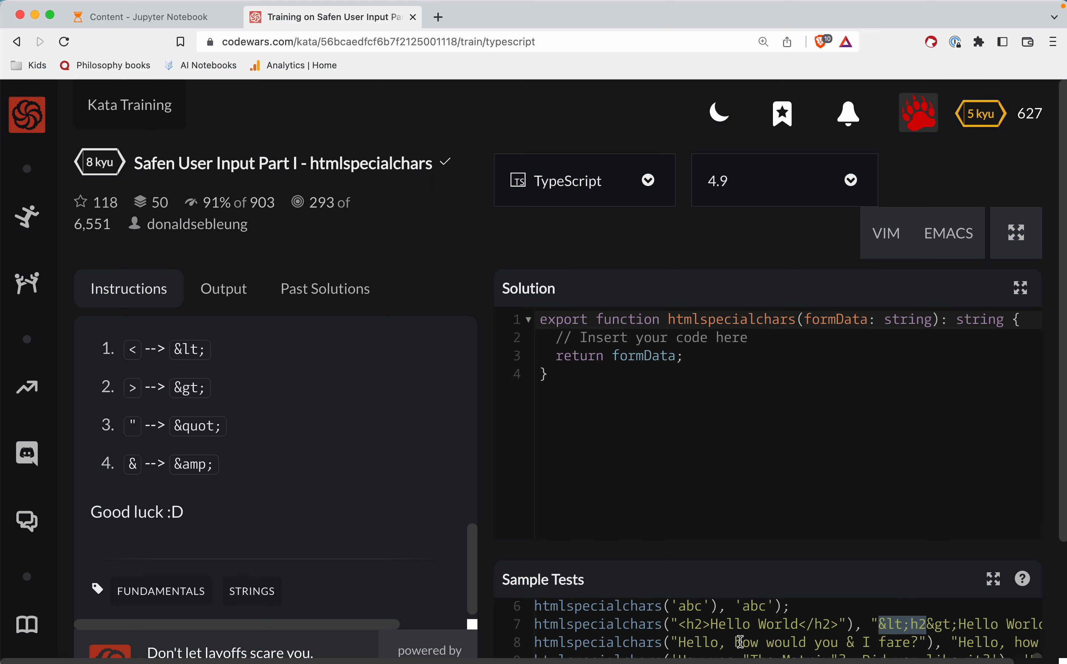
{"action": "mouse_move", "coordinate": [340, 424]}
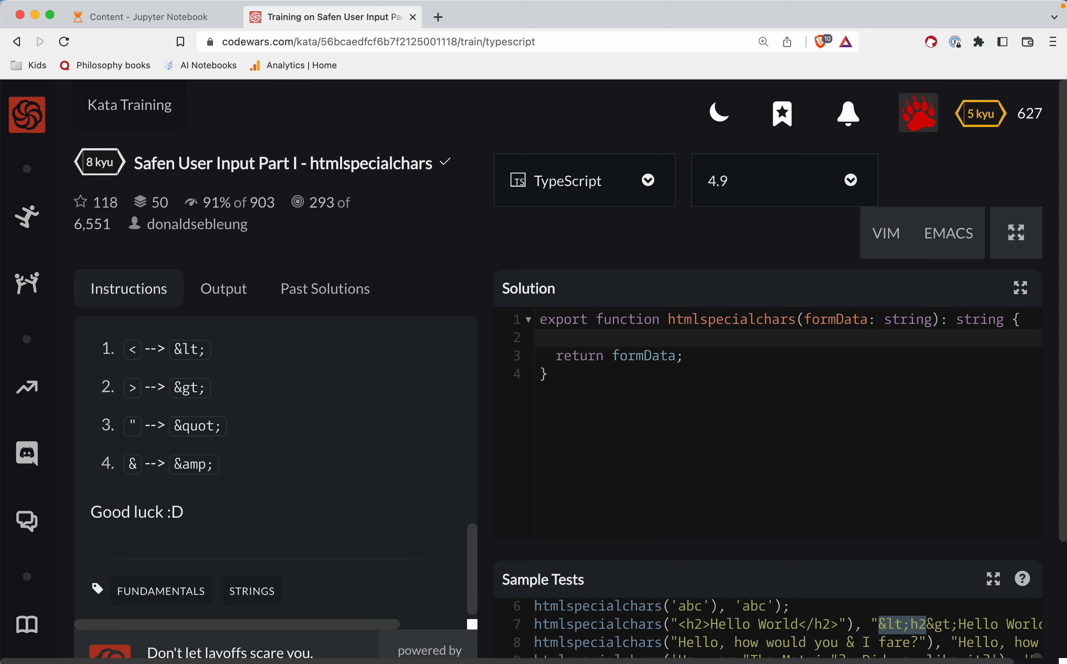
Step: Declare let cleanString: string = '' in place of the placeholder body
{"action": "type", "text": "let"}
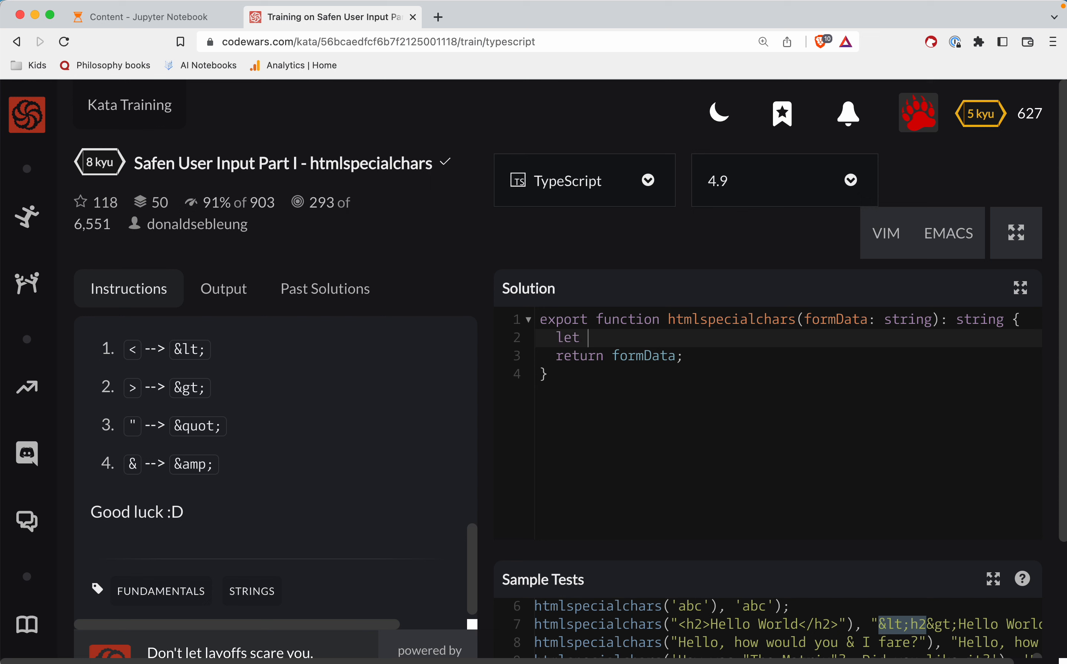
{"action": "type", "text": "cleanString;"}
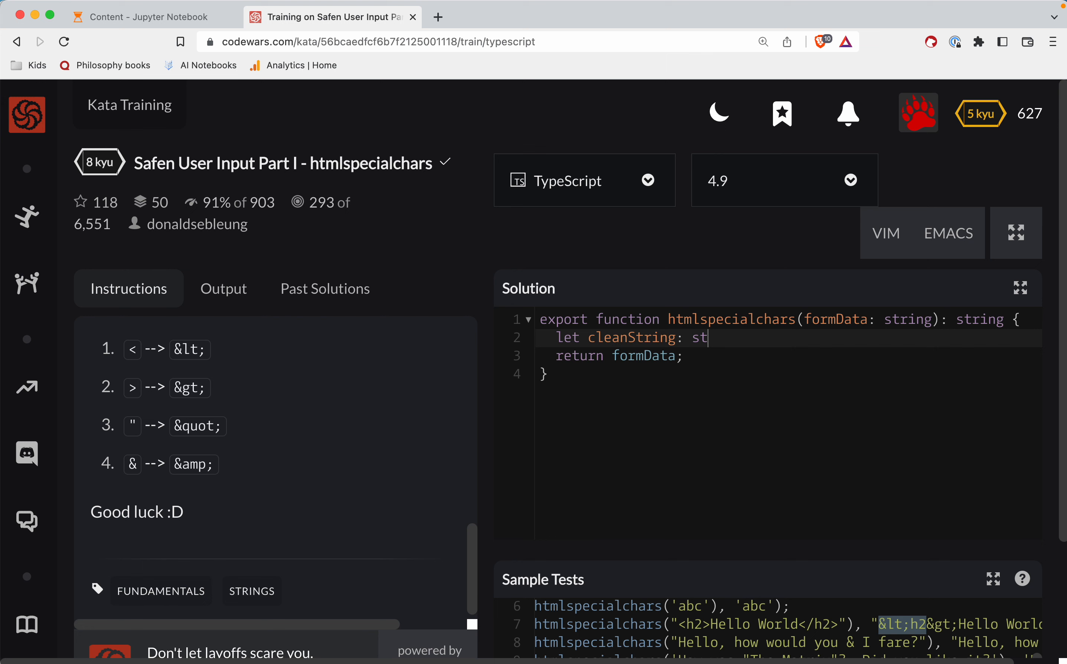
{"action": "type", "text": "ring ="}
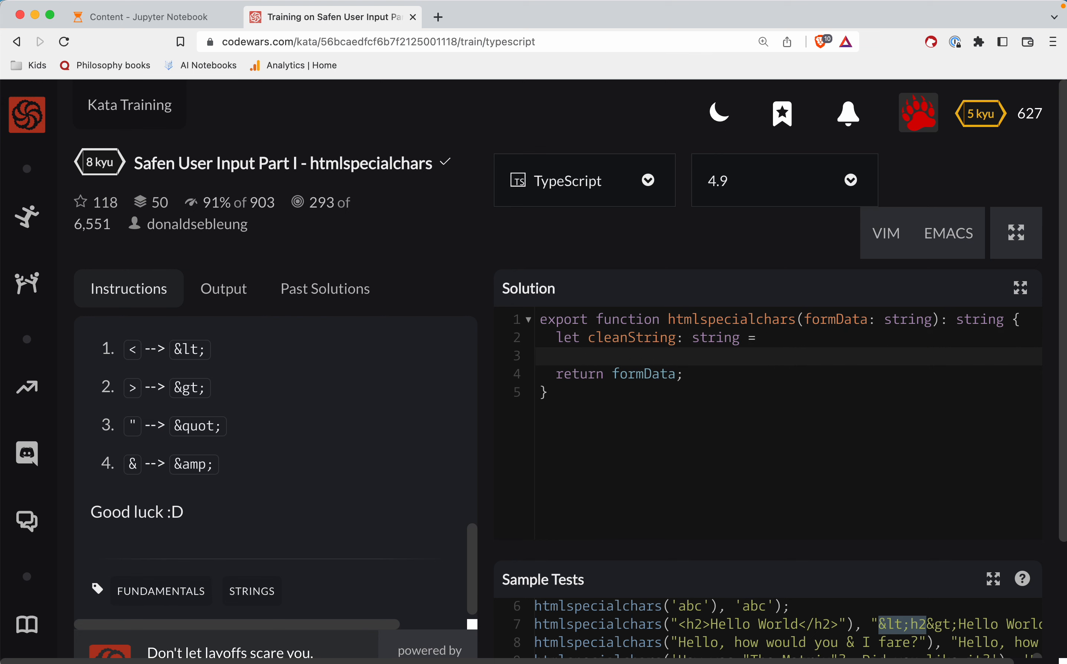
{"action": "type", "text": "'';"}
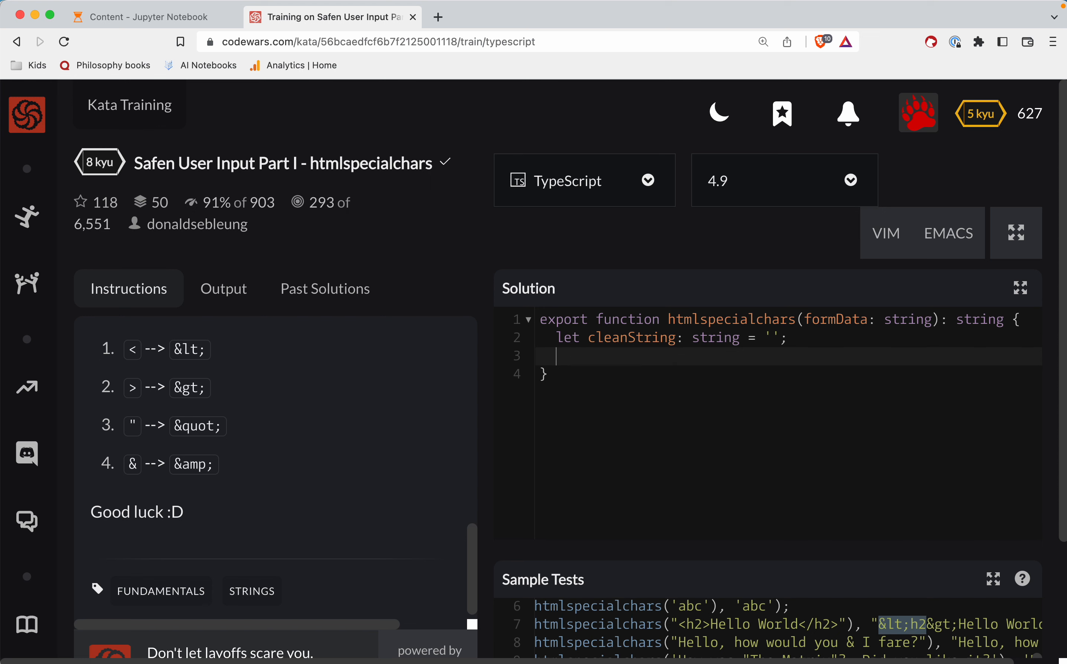
Step: Begin a for (let char of formData) loop with an empty body
{"action": "type", "text": "for ("}
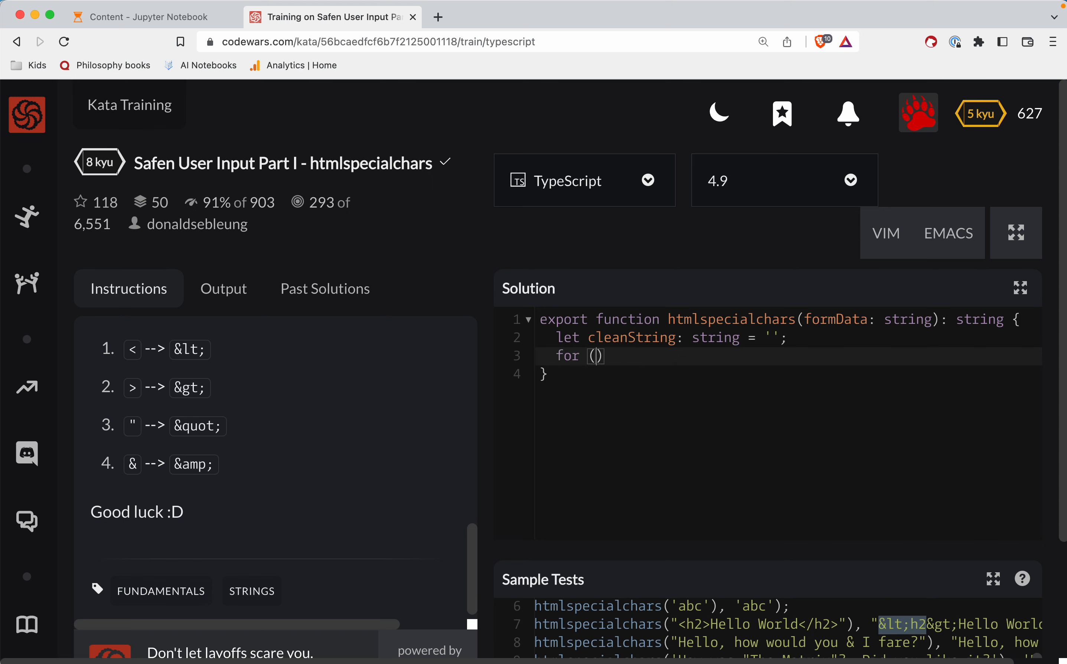
{"action": "type", "text": "let char"}
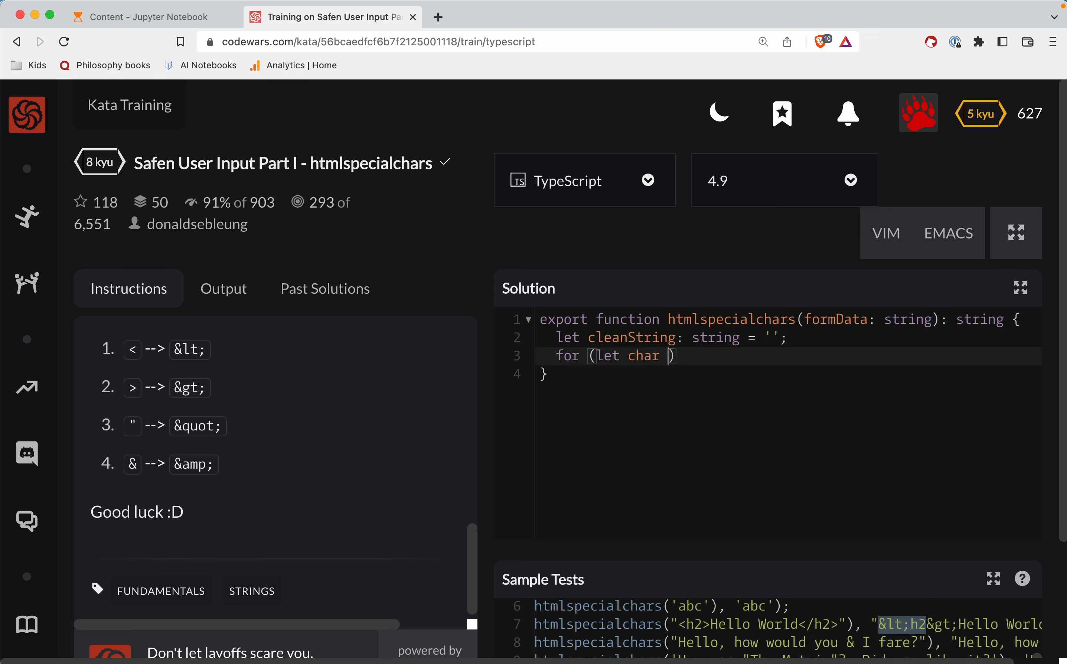
{"action": "type", "text": "formDatq"}
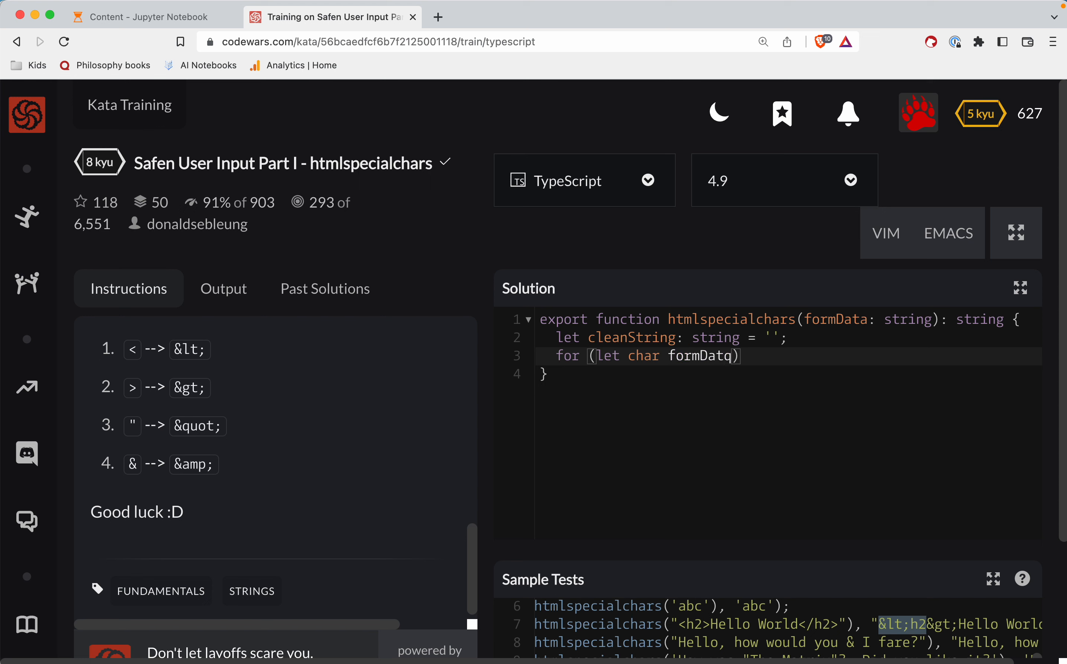
{"action": "left_click", "coordinate": [668, 356]}
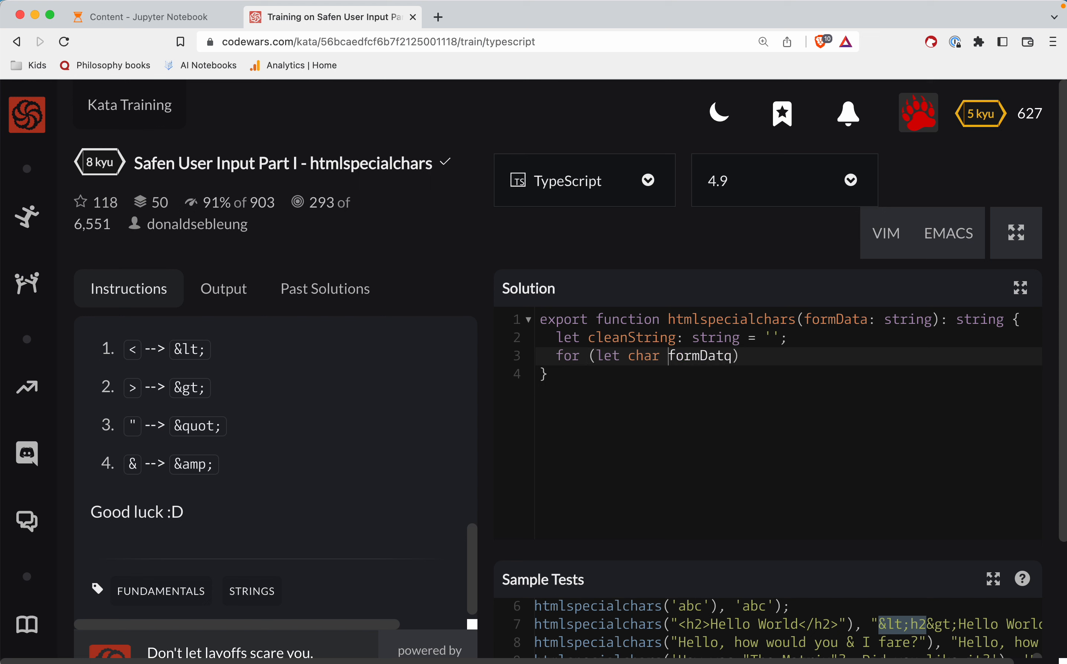
{"action": "type", "text": "of"}
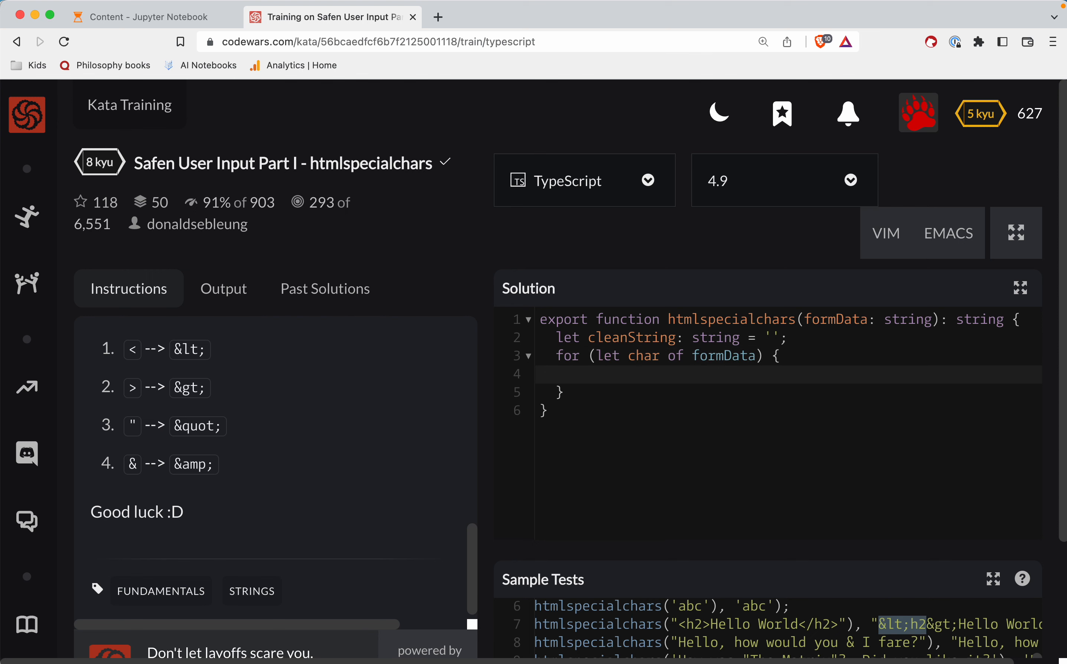
Step: Write the if (char === '<') condition with an empty block
{"action": "type", "text": "if ("}
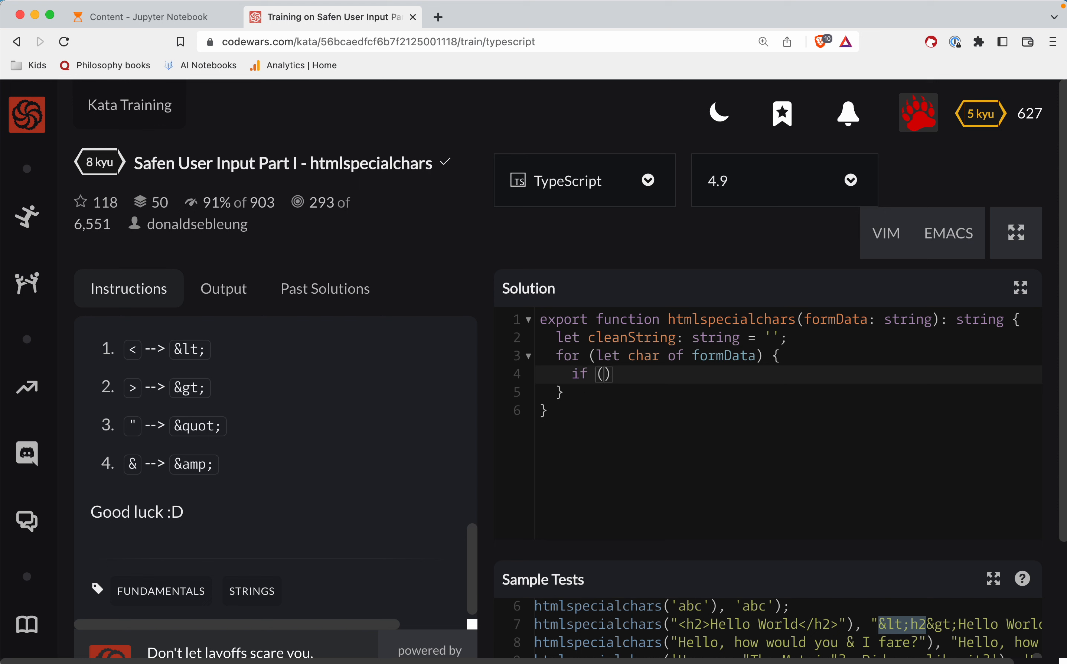
{"action": "type", "text": "char === '>"}
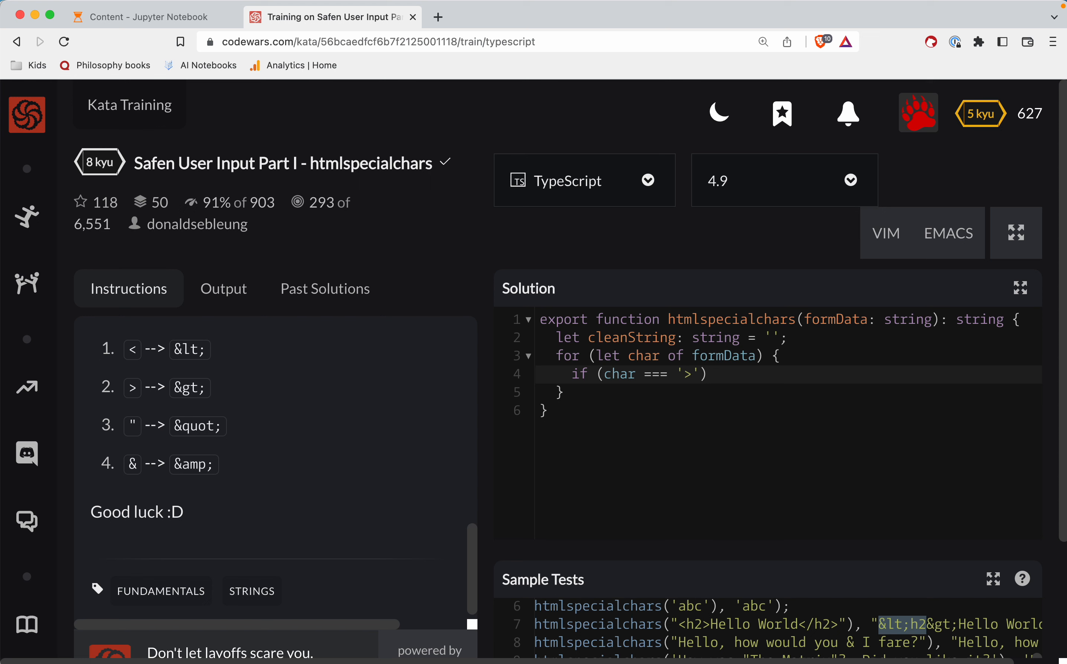
{"action": "left_click", "coordinate": [714, 372]}
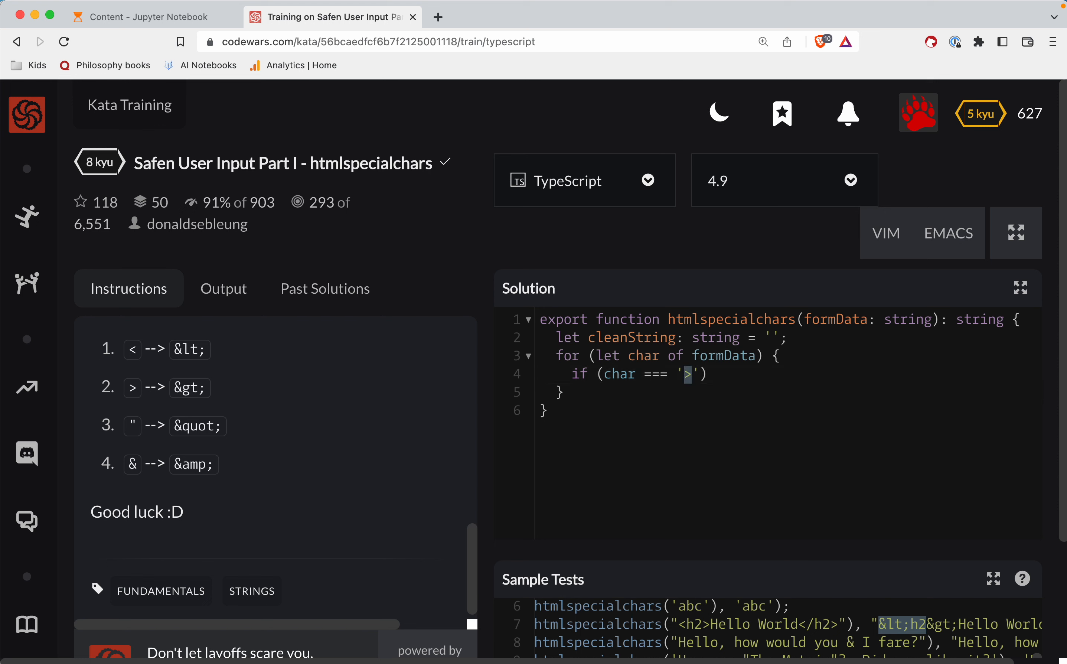
{"action": "type", "text": "<"}
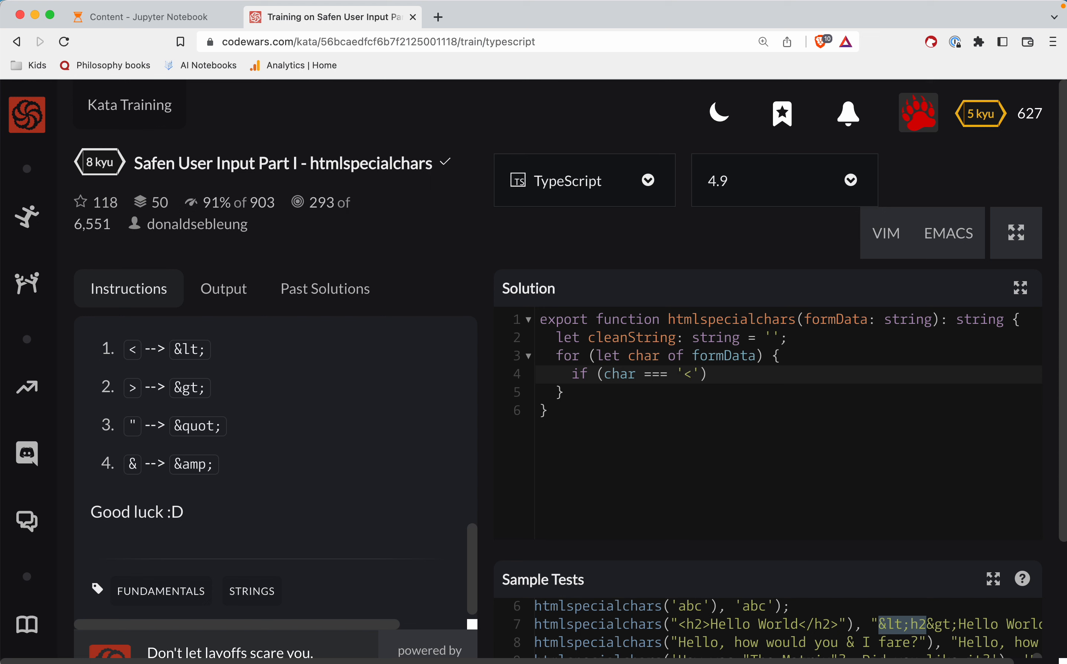
{"action": "type", "text": "{}"}
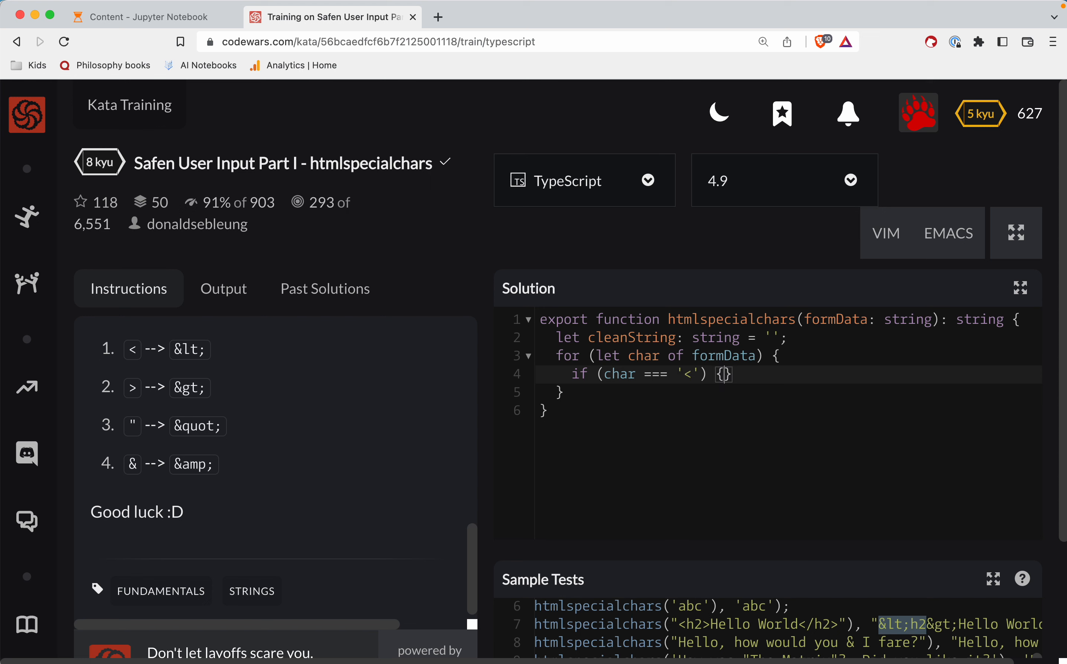
Step: Append '&lt;' to cleanString in that branch and begin an else if
{"action": "type", "text": "char"}
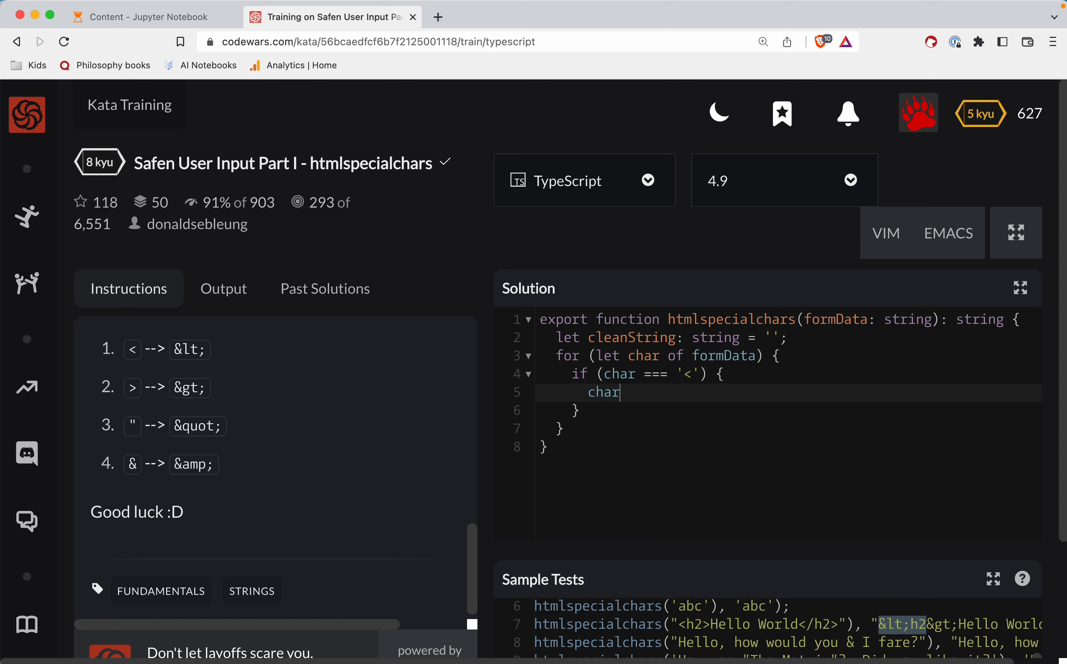
{"action": "type", "text": "lea"}
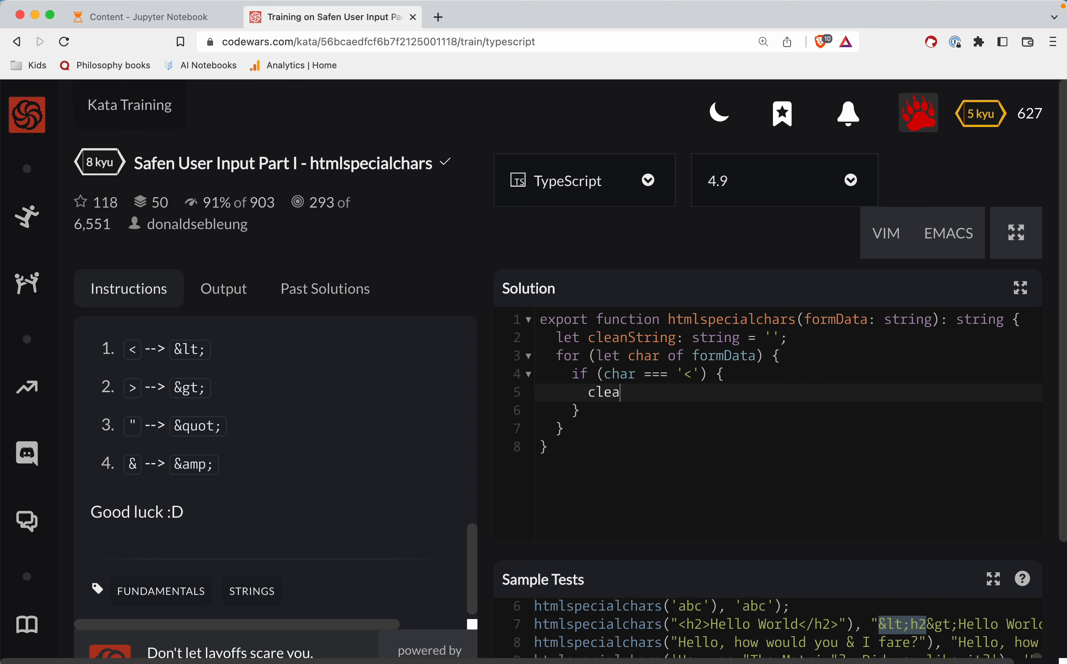
{"action": "type", "text": "nString"}
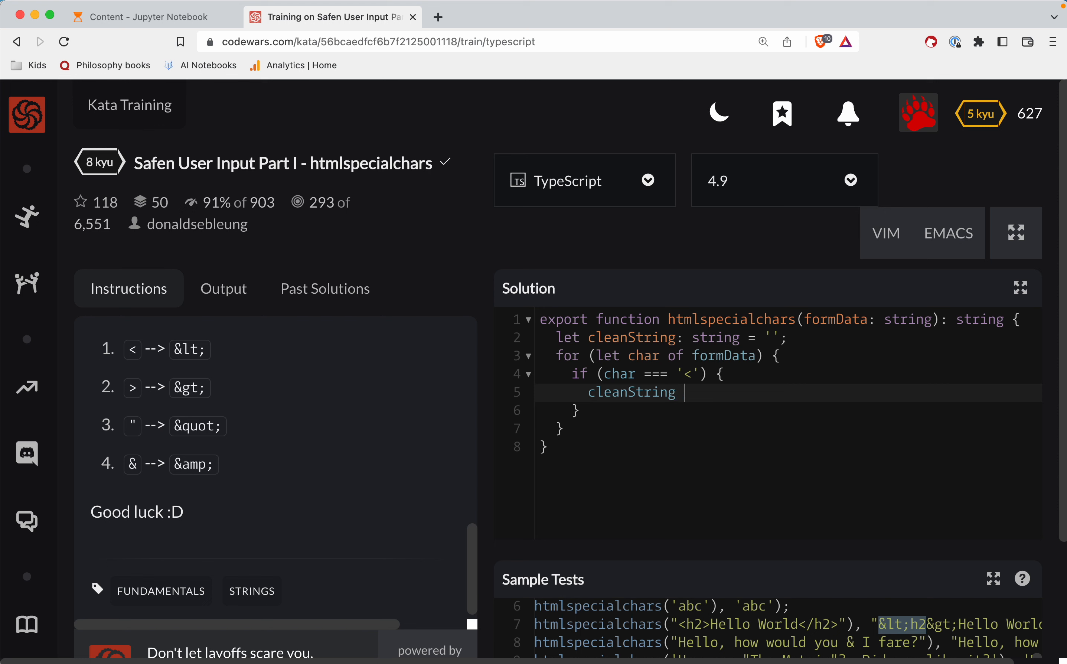
{"action": "type", "text": "+= '"}
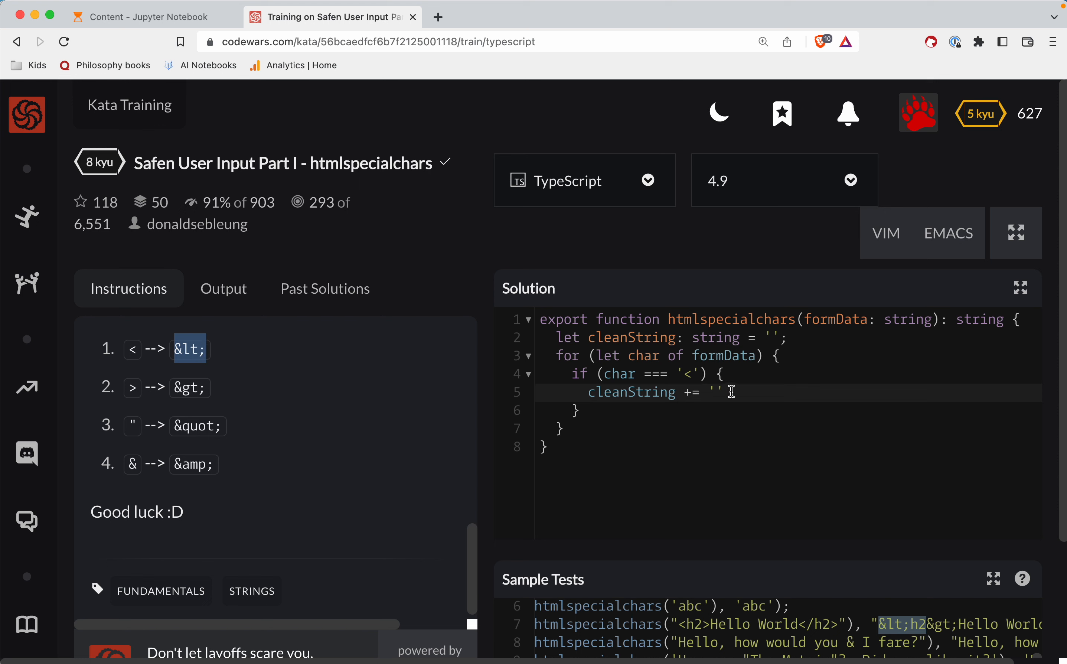
{"action": "type", "text": "&lt;"}
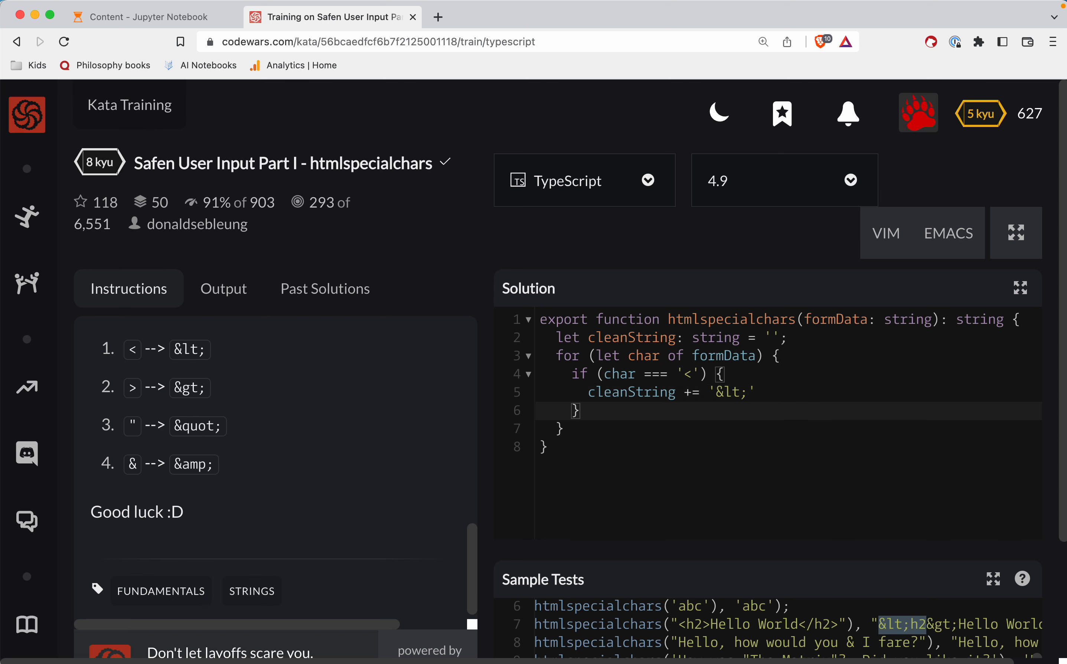
{"action": "type", "text": "else if ("}
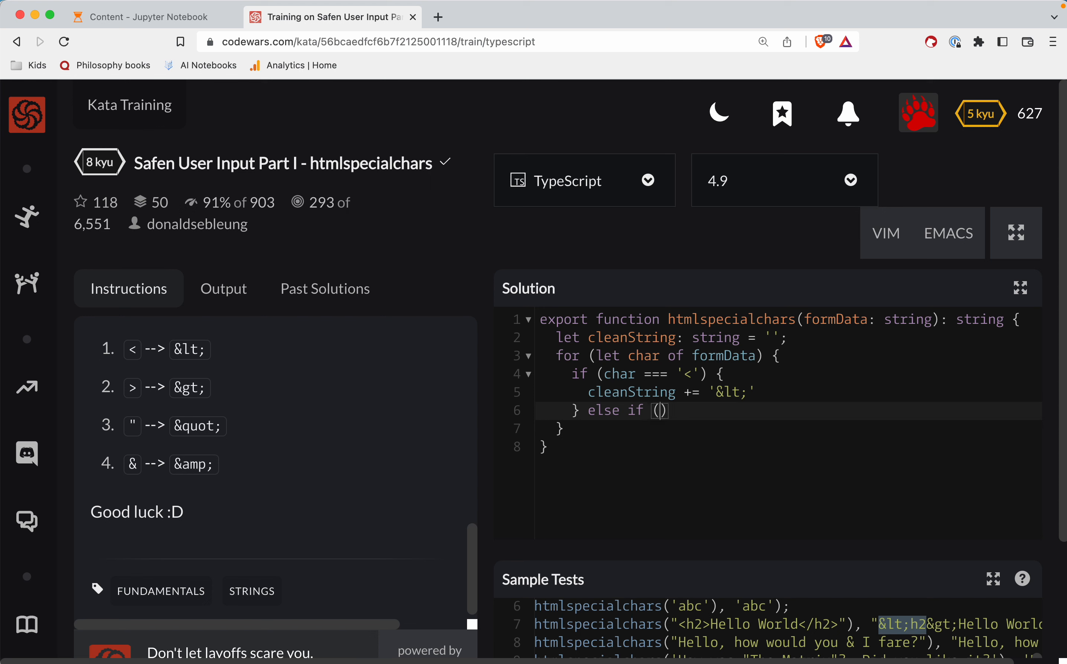
Step: Add the char === '>' branch appending '&gt;' and start a branch checking for '"'
{"action": "type", "text": "char ==="}
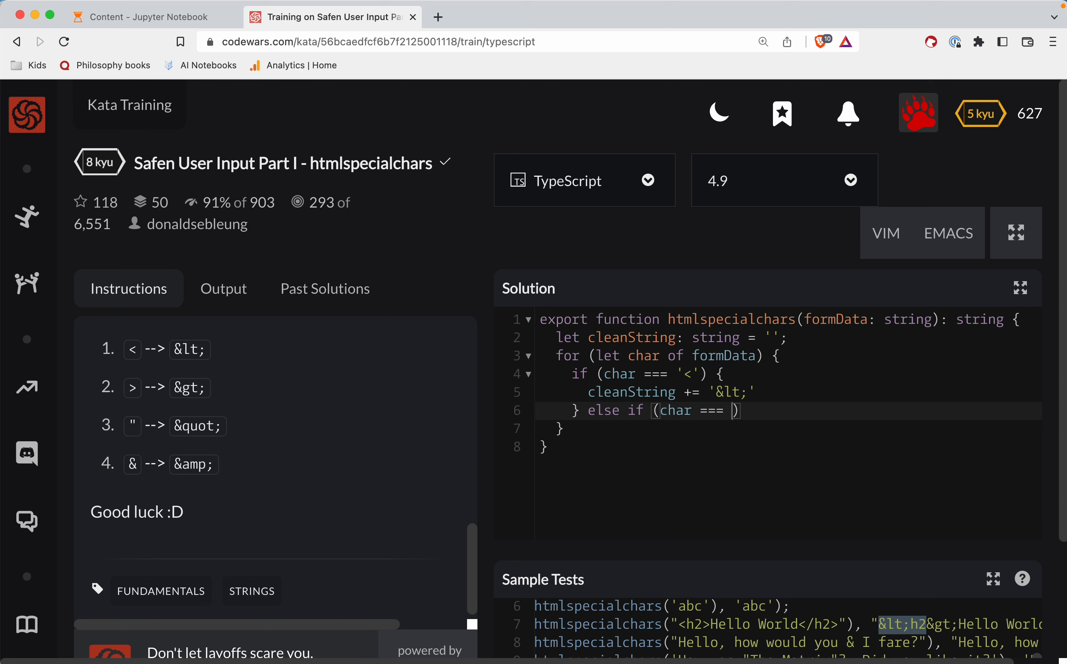
{"action": "type", "text": "'>')"}
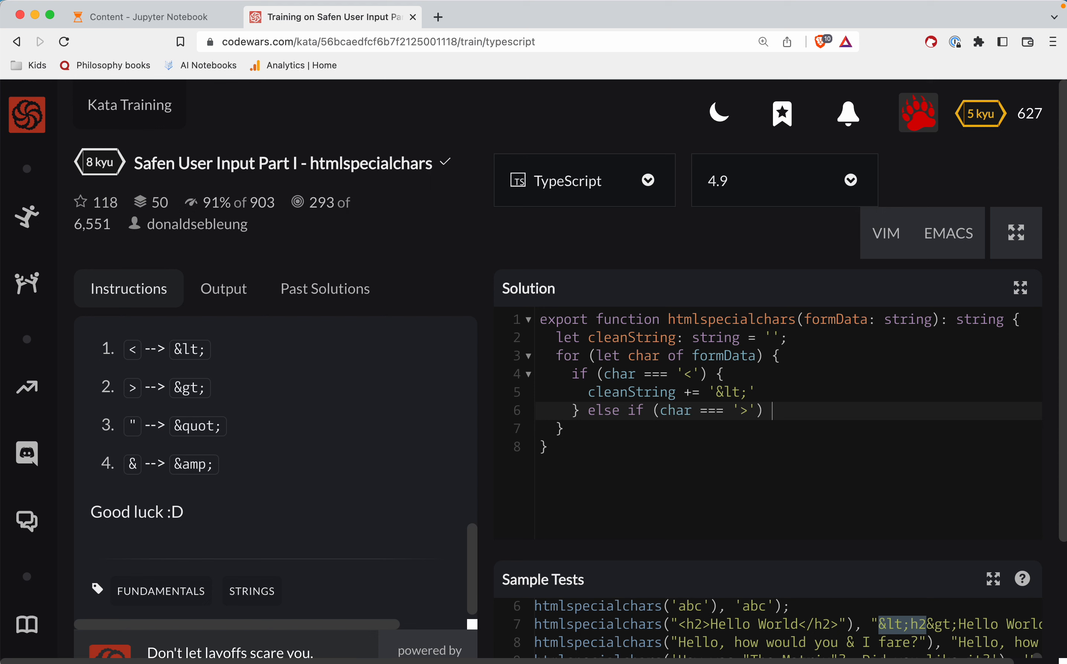
{"action": "type", "text": "{"}
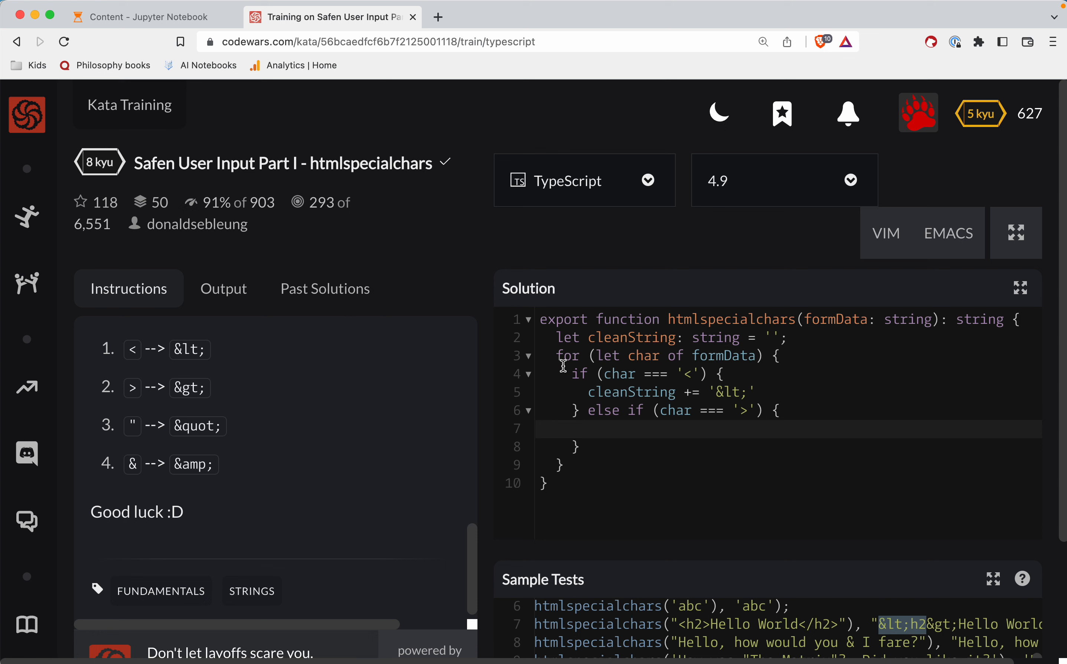
{"action": "left_click", "coordinate": [589, 429]}
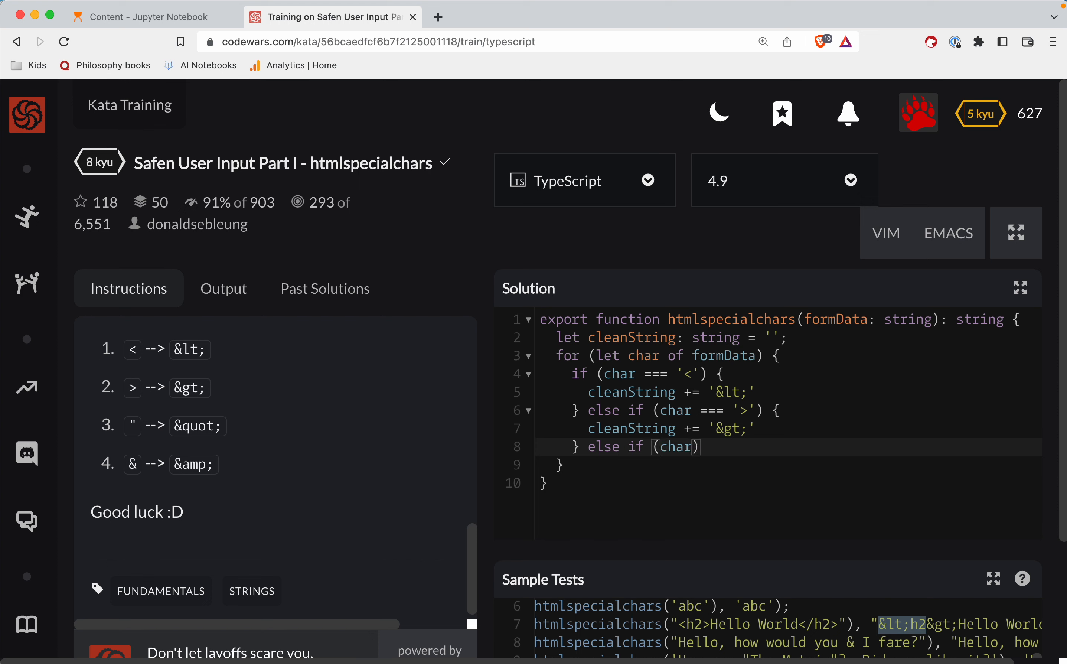
{"action": "type", "text": "=== '\""}
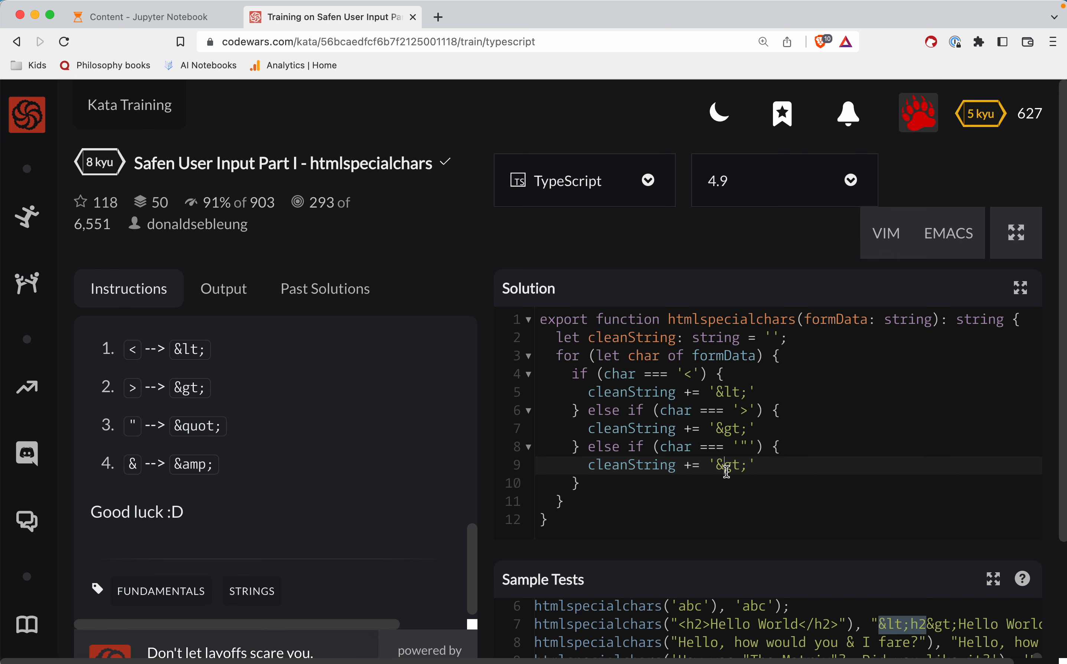
Step: Make the quote branch append '&quot;' and add an else if for char === '&'
{"action": "type", "text": "&quot;"}
{"action": "left_click", "coordinate": [787, 482]}
{"action": "type", "text": " else if (char "}
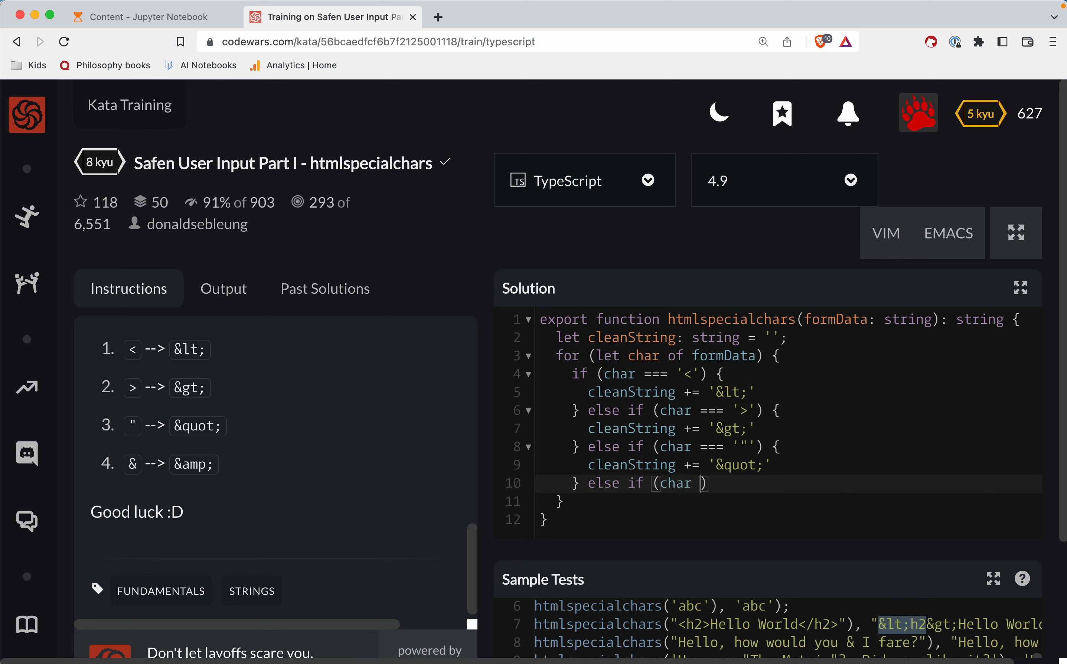
{"action": "type", "text": "=== ''"}
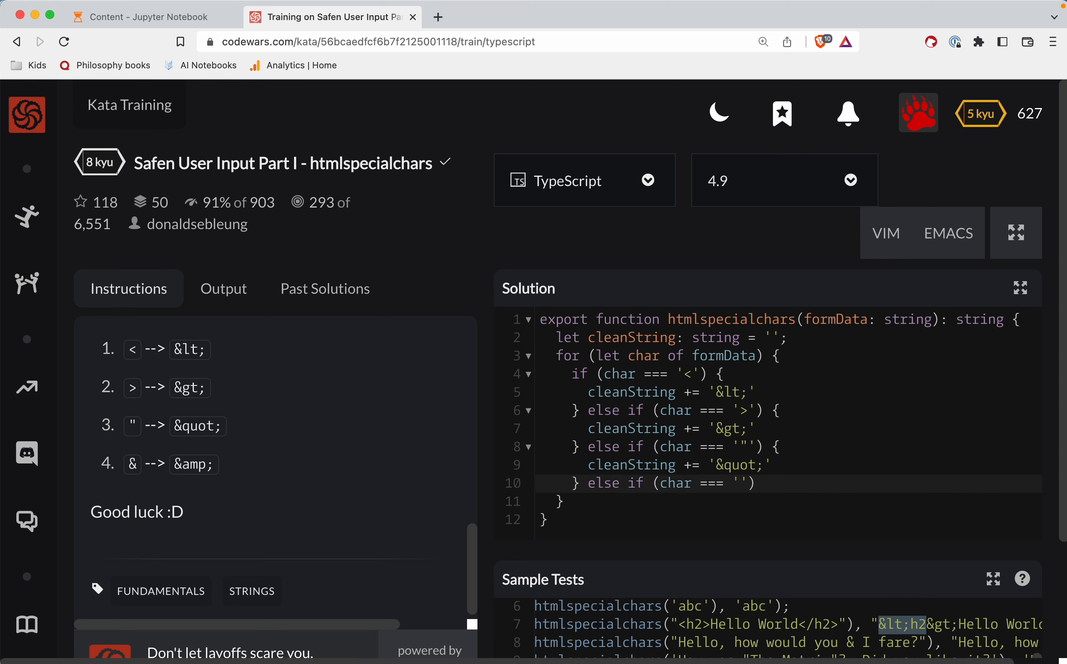
{"action": "double_click", "coordinate": [132, 463]}
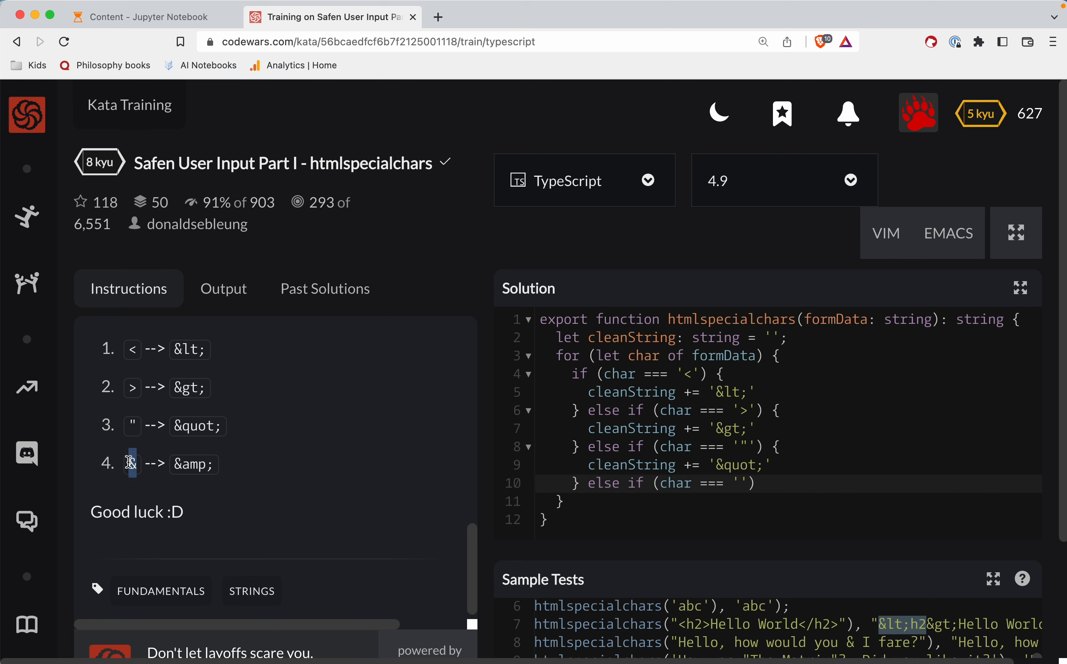
{"action": "type", "text": "&'"}
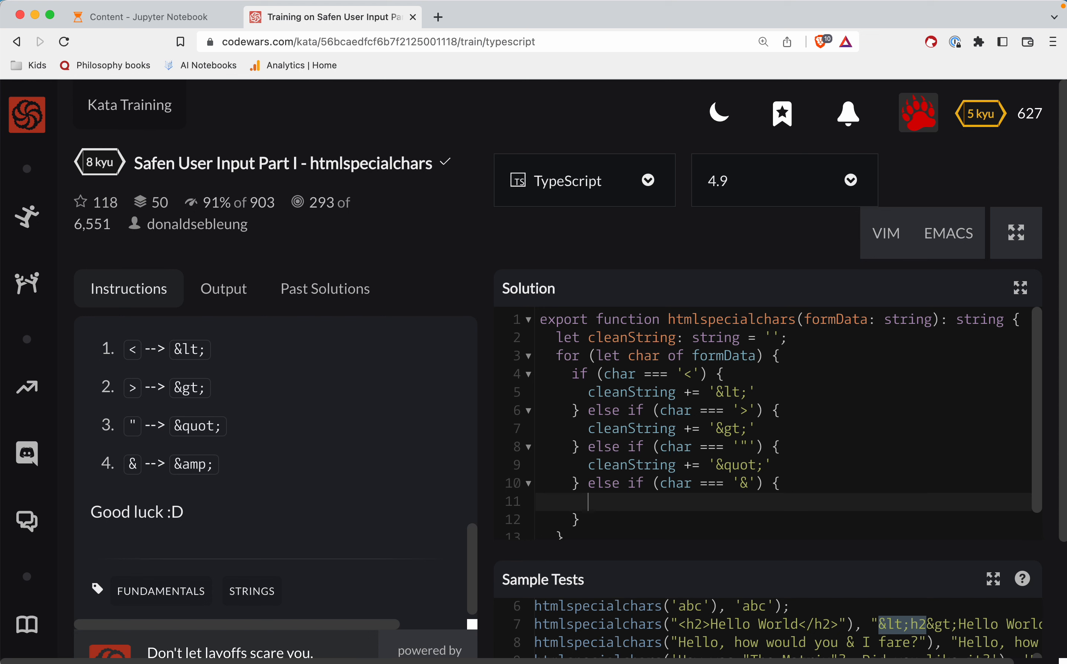
Step: Have the ampersand branch append '&amp;' by editing the copied '&quot;' line
{"action": "type", "text": "cleanString += '&quot;'"}
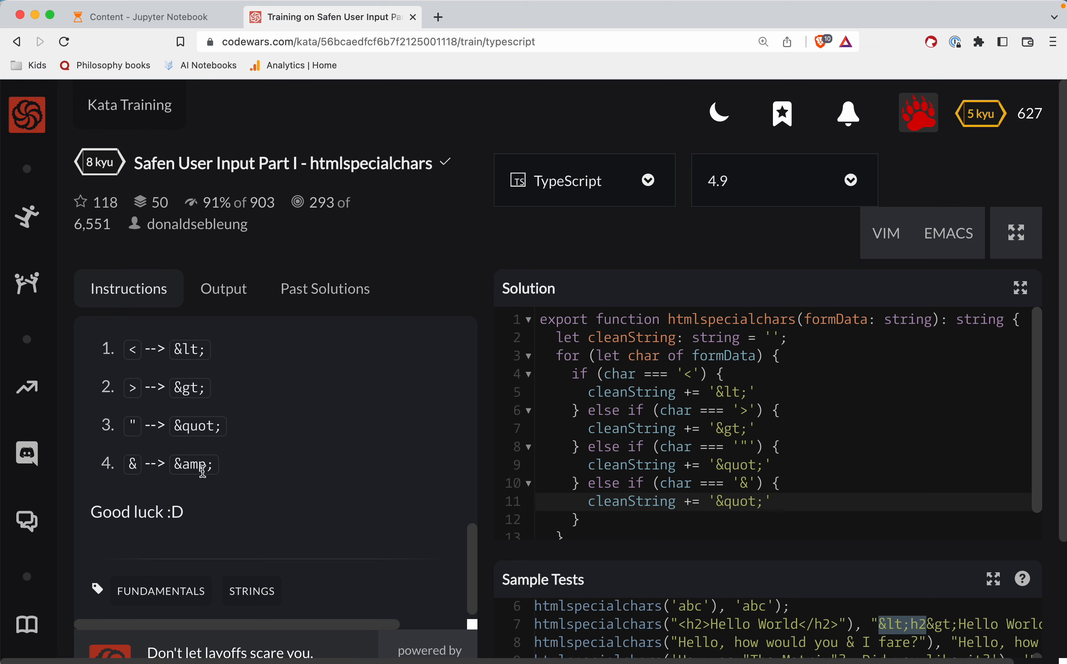
{"action": "double_click", "coordinate": [737, 501]}
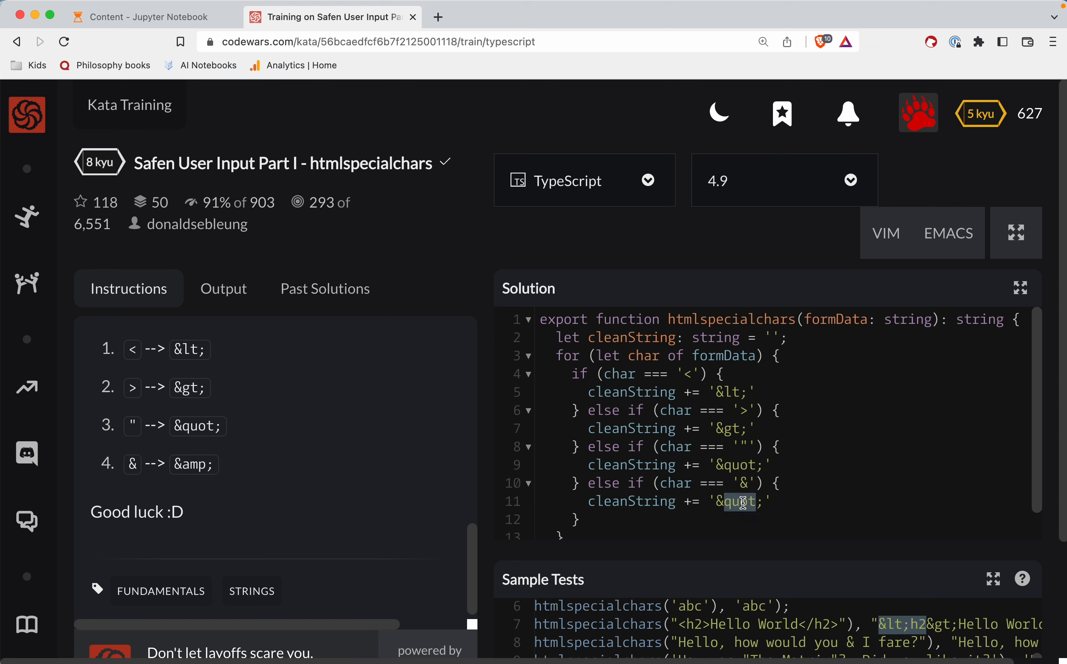
{"action": "type", "text": "amp"}
{"action": "type", "text": " else {"}
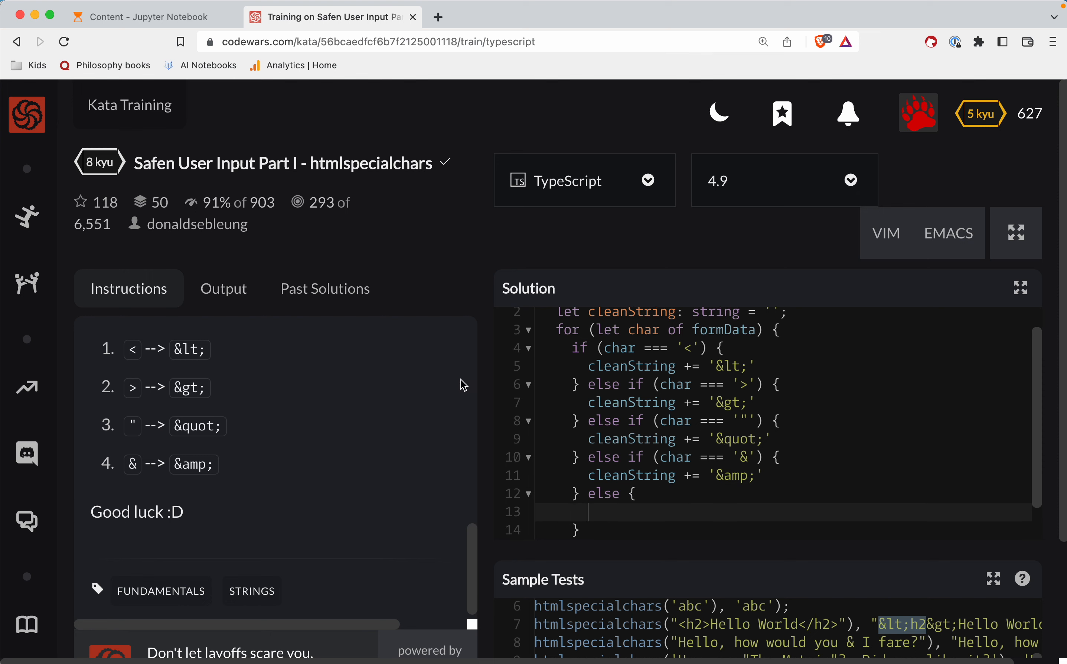
{"action": "mouse_move", "coordinate": [574, 351]}
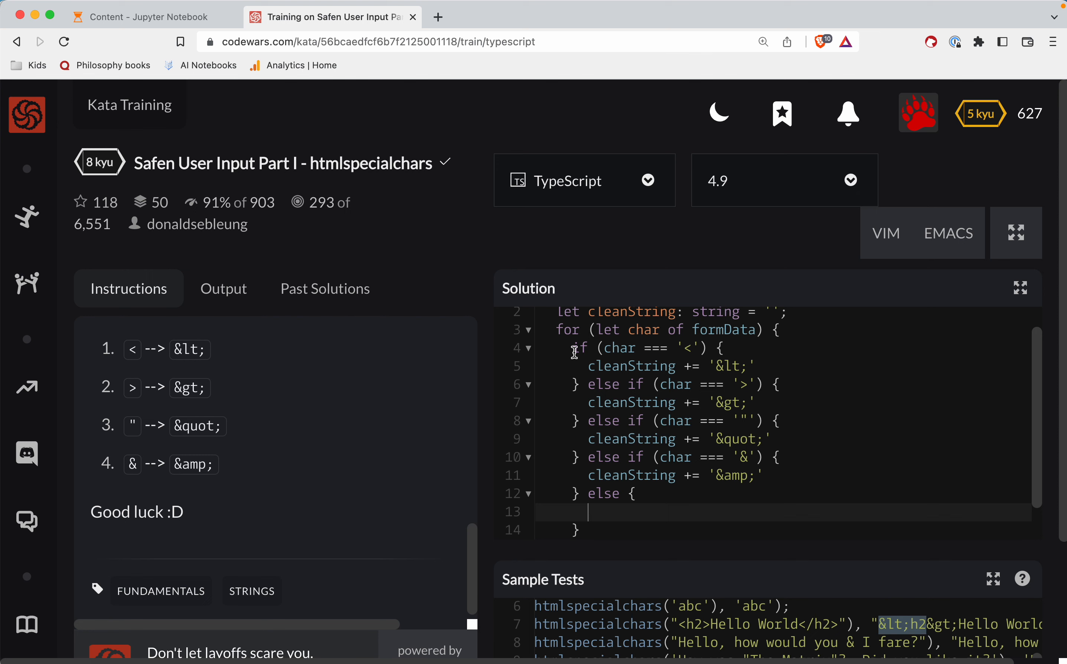
{"action": "mouse_move", "coordinate": [633, 505]}
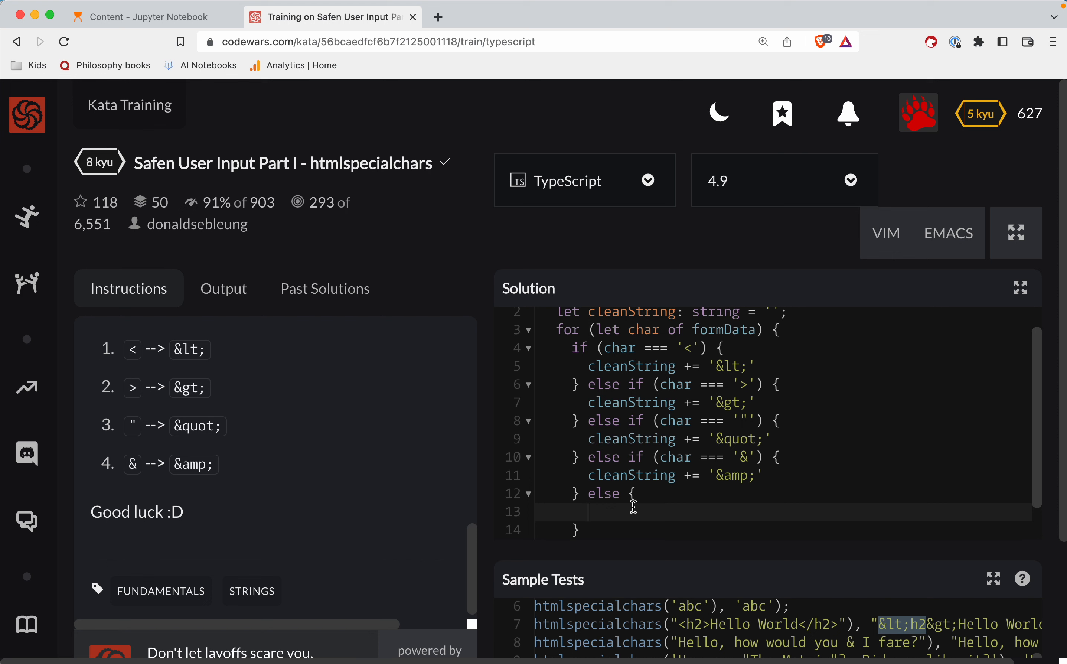
Step: Append char itself in the else branch and return cleanString after the loop
{"action": "type", "text": "clear"}
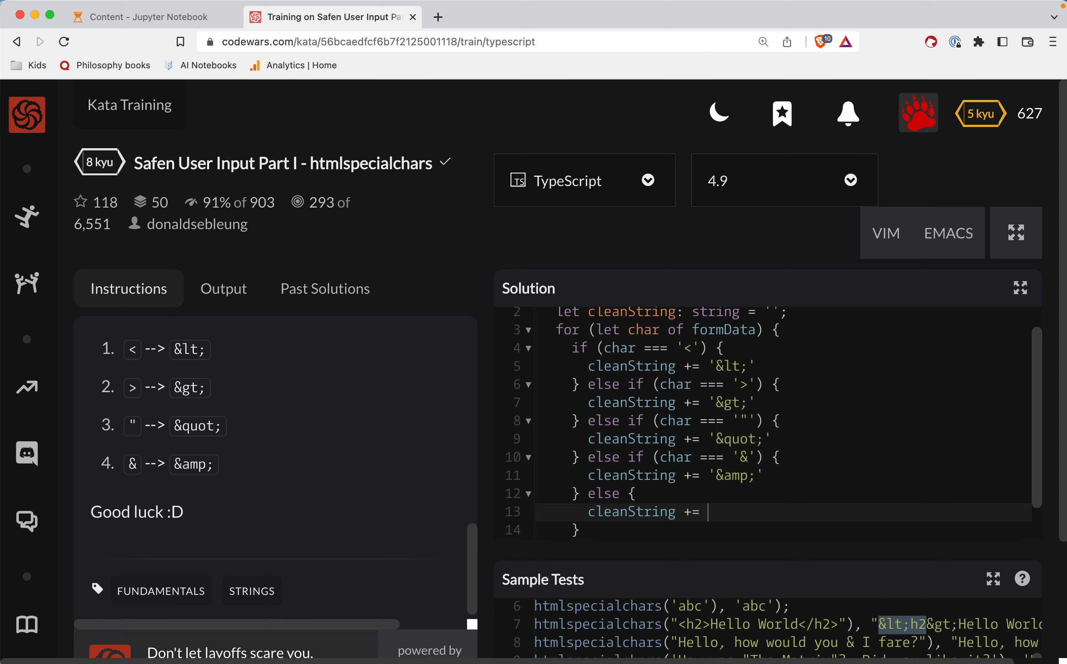
{"action": "type", "text": "char;"}
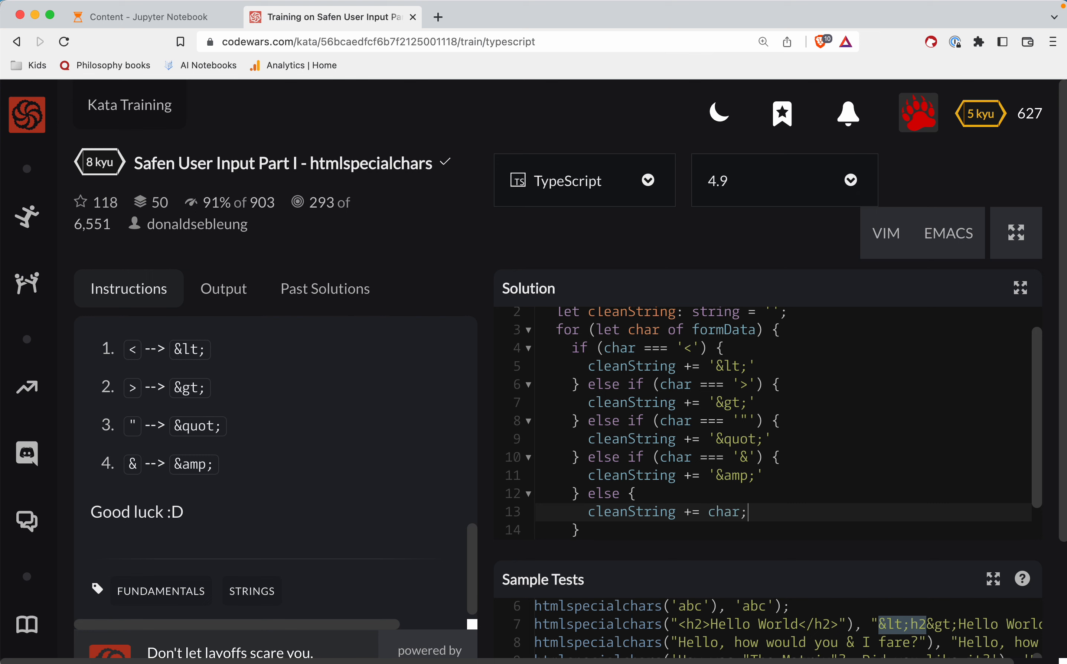
{"action": "scroll", "scroll_direction": "down", "scroll_amount": 3}
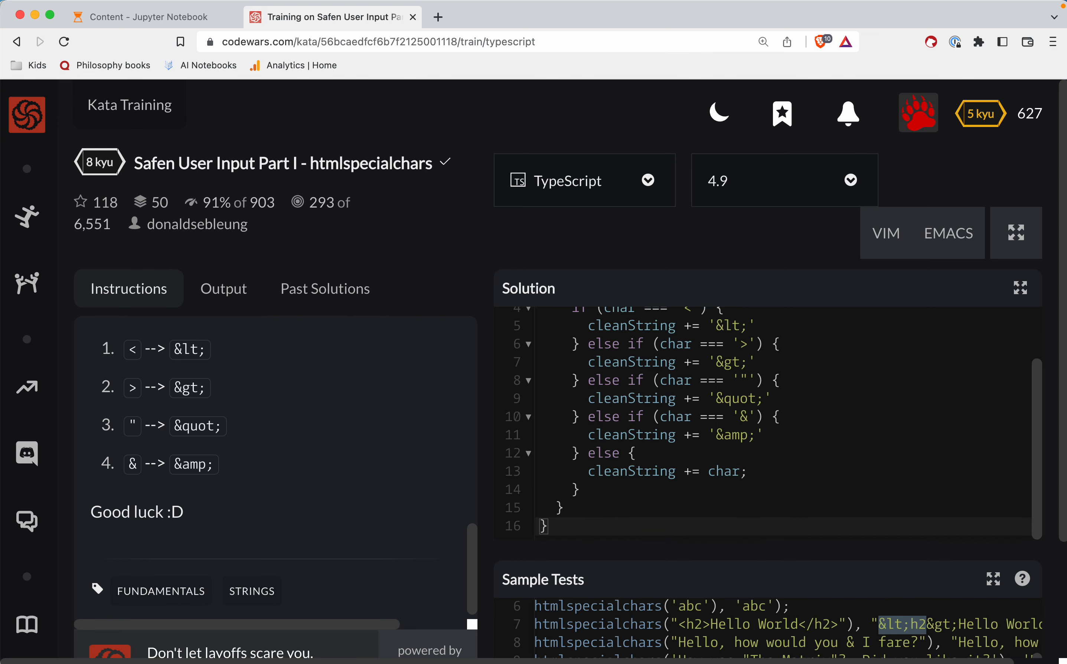
{"action": "type", "text": "return"}
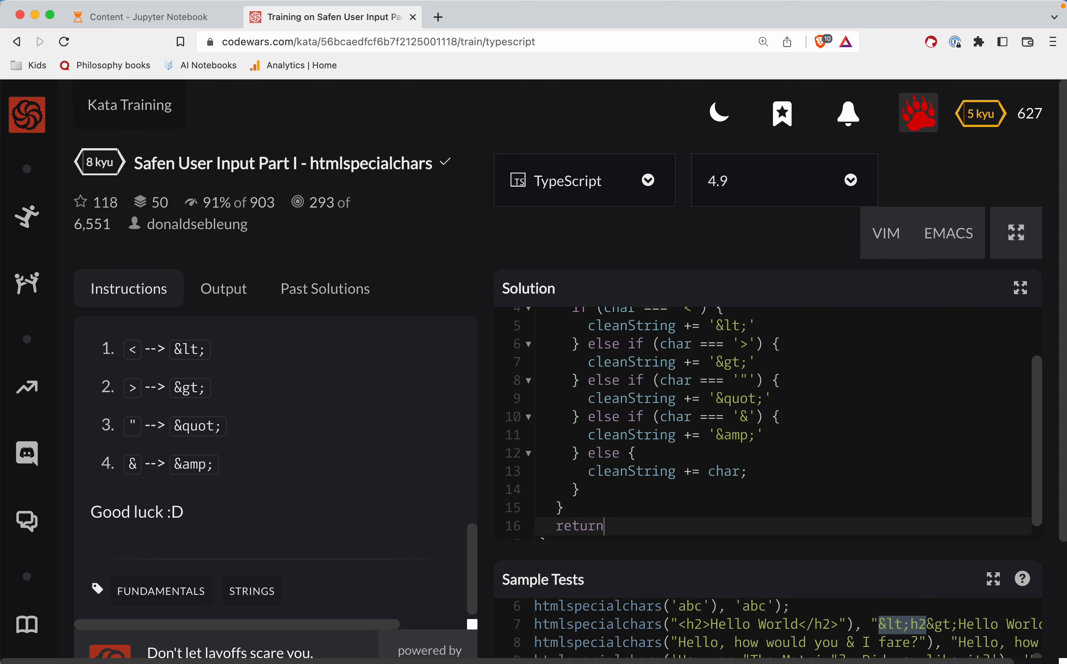
{"action": "type", "text": "cleanString;"}
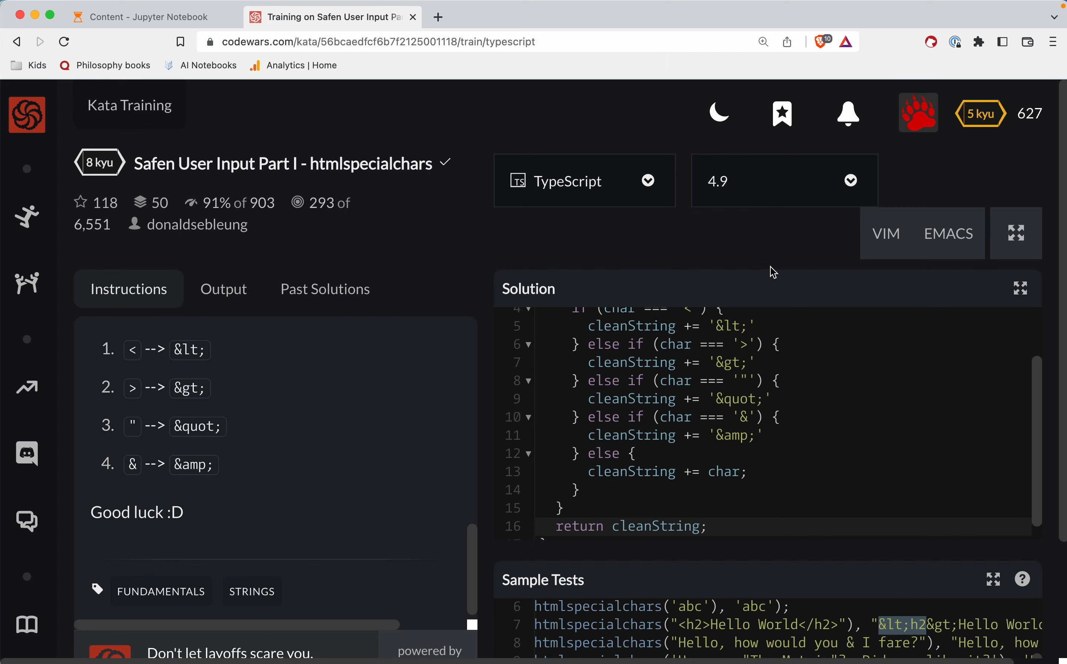
Step: Run the sample tests against the solution
{"action": "scroll", "scroll_direction": "down", "scroll_amount": 3}
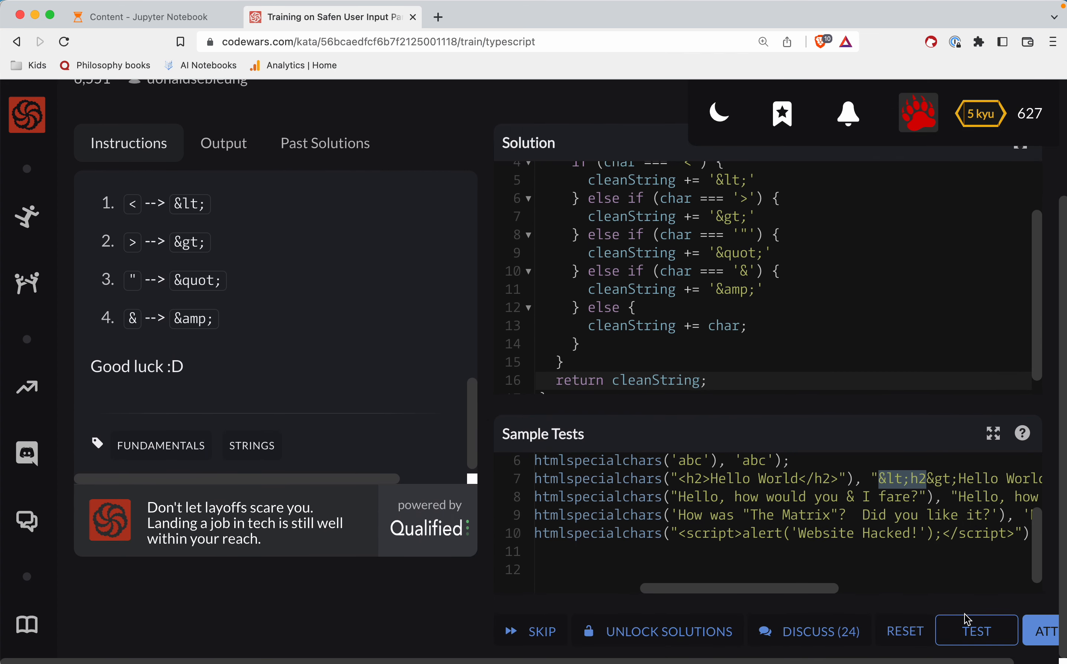
{"action": "left_click", "coordinate": [976, 629]}
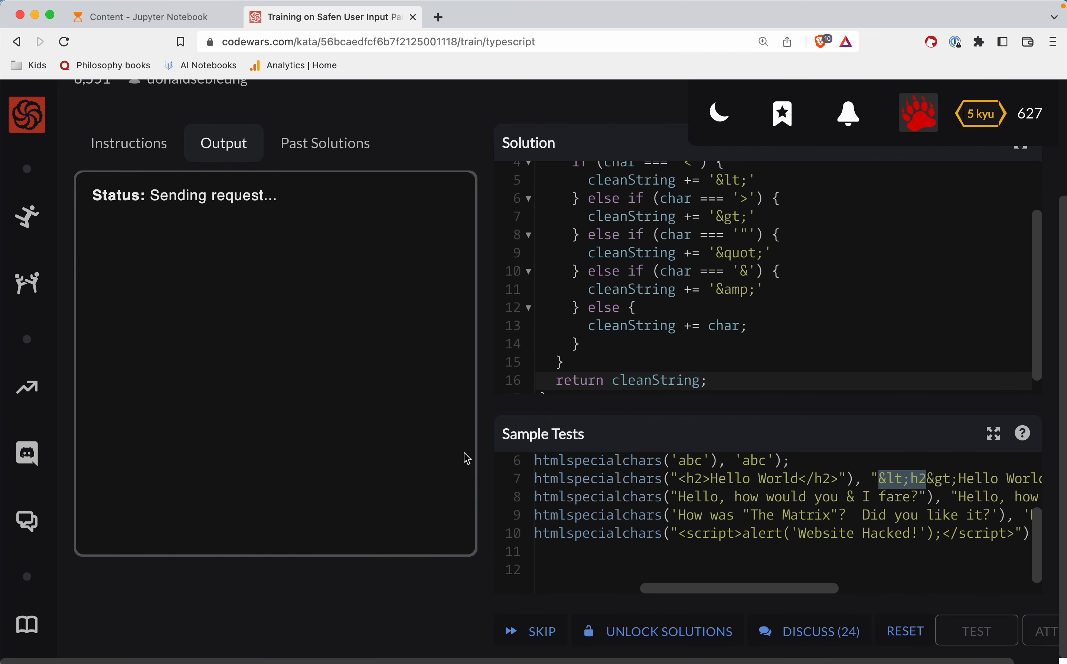